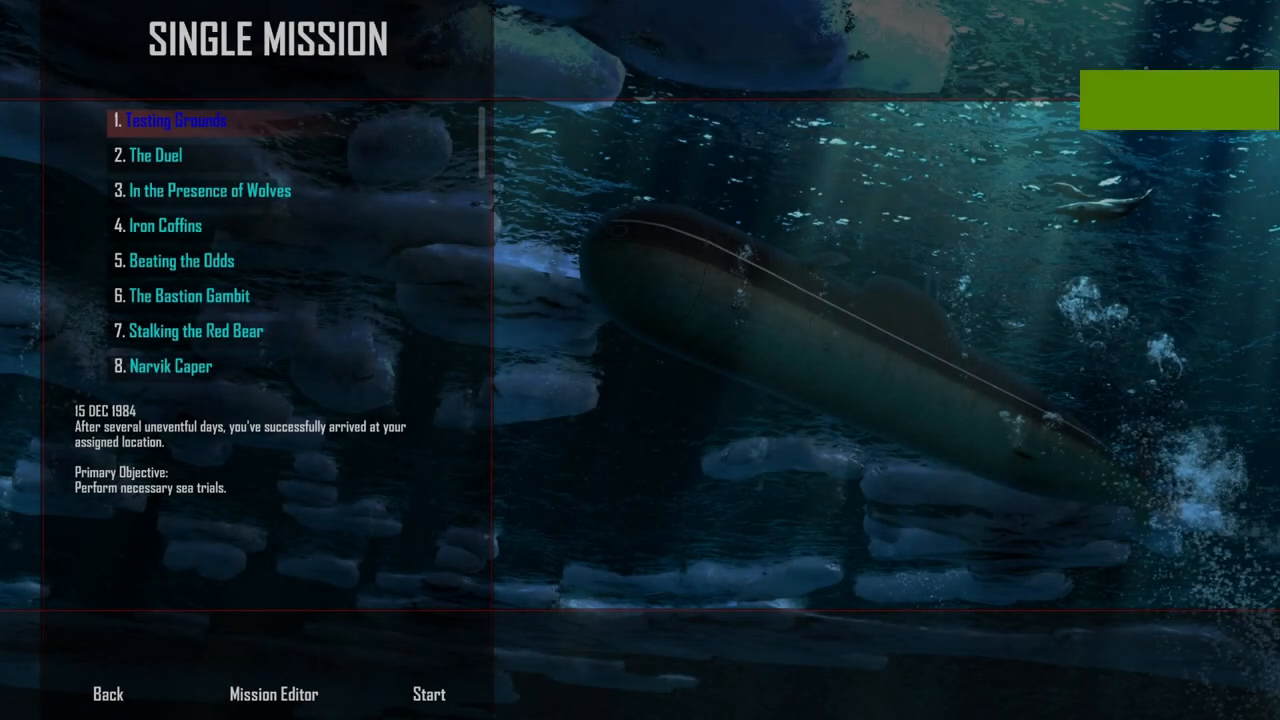
- Start 'The Duel' mission and accept command of the Sturgeon-class USS Parche
click(156, 156)
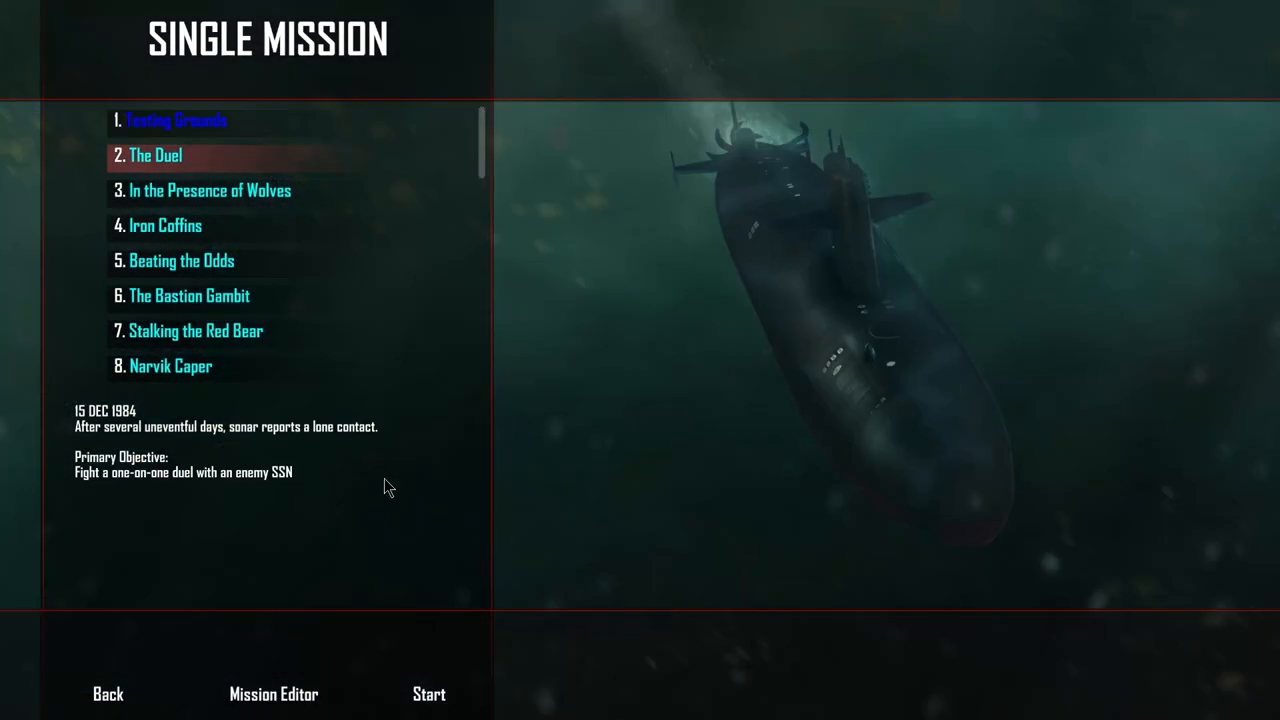
mouse_move(438, 702)
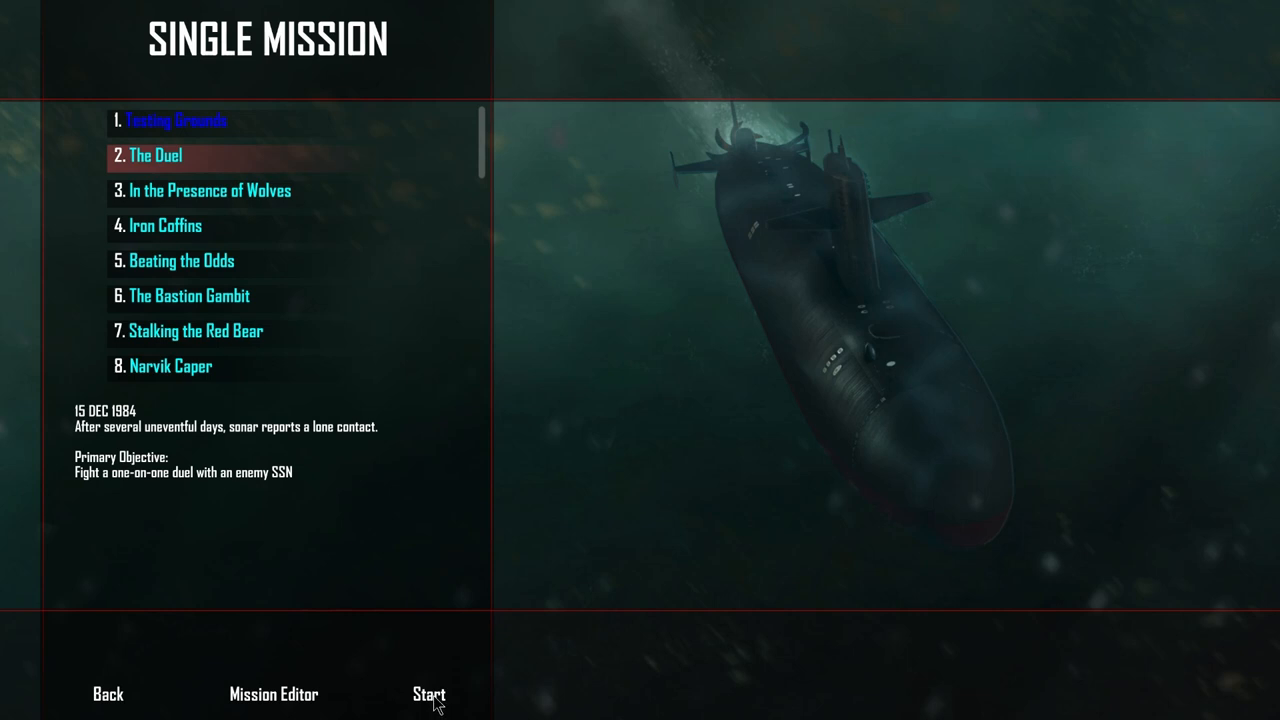
click(430, 694)
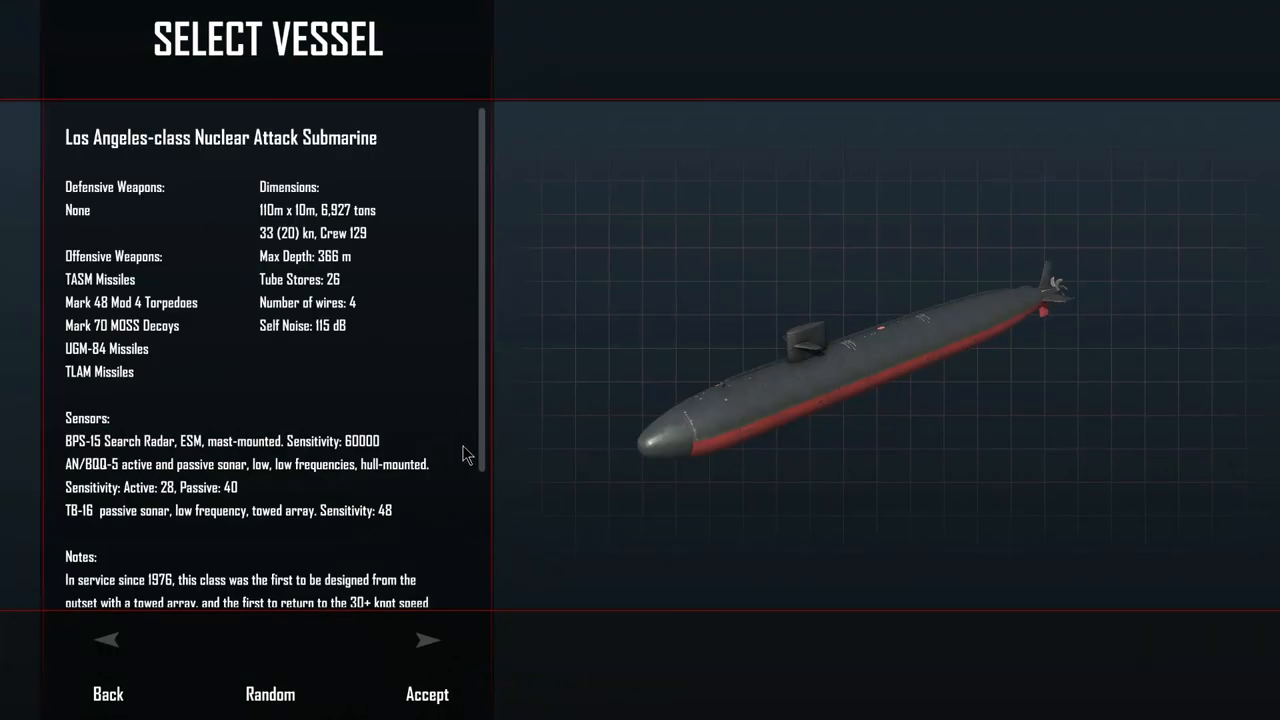
mouse_move(108, 644)
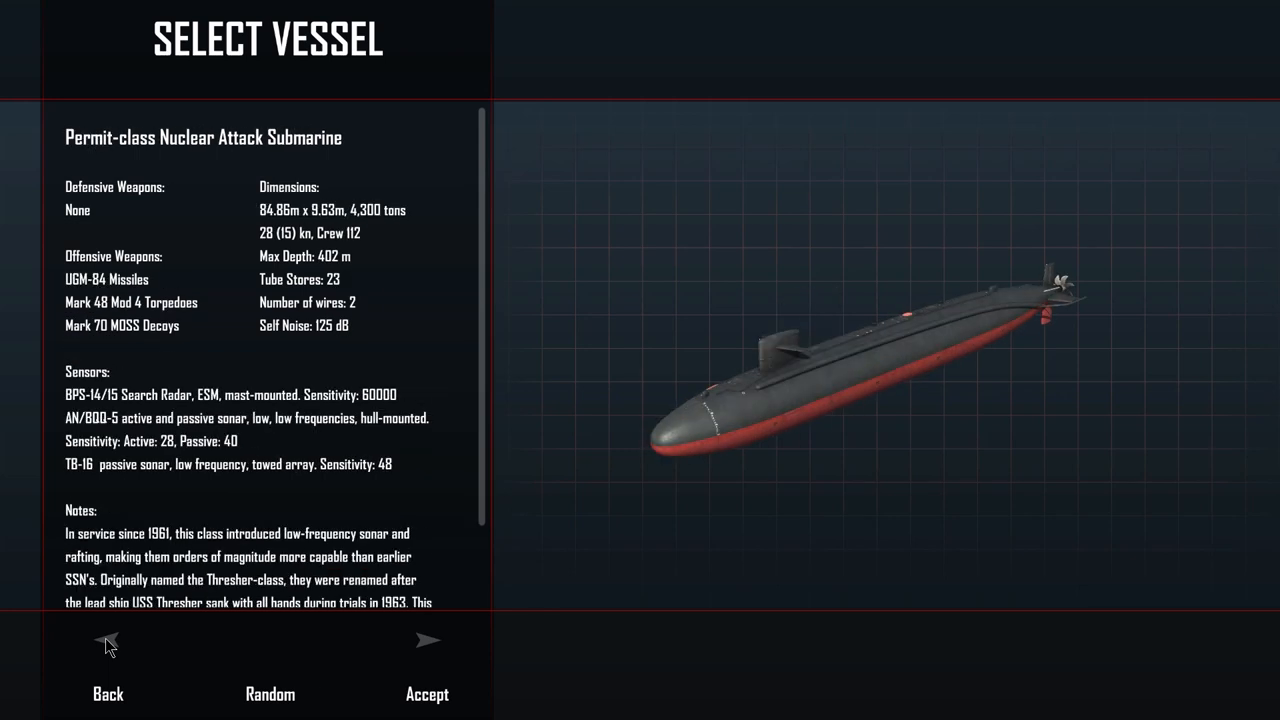
click(428, 640)
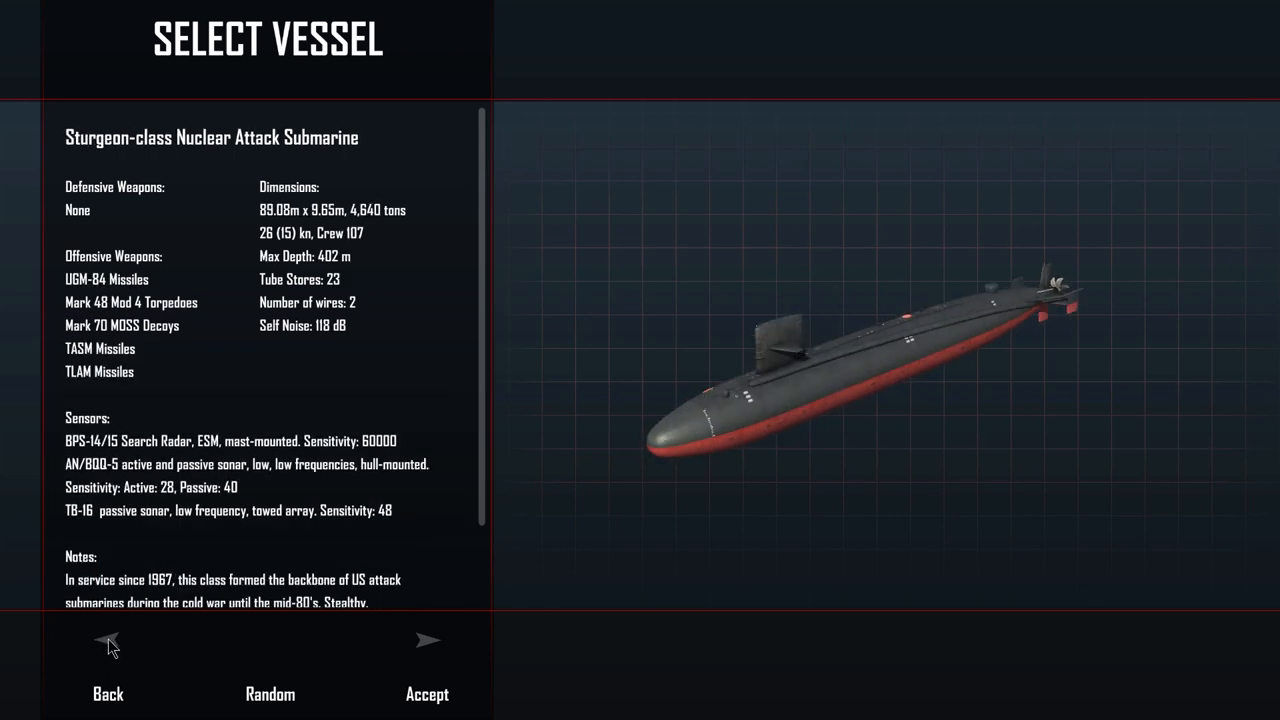
mouse_move(436, 648)
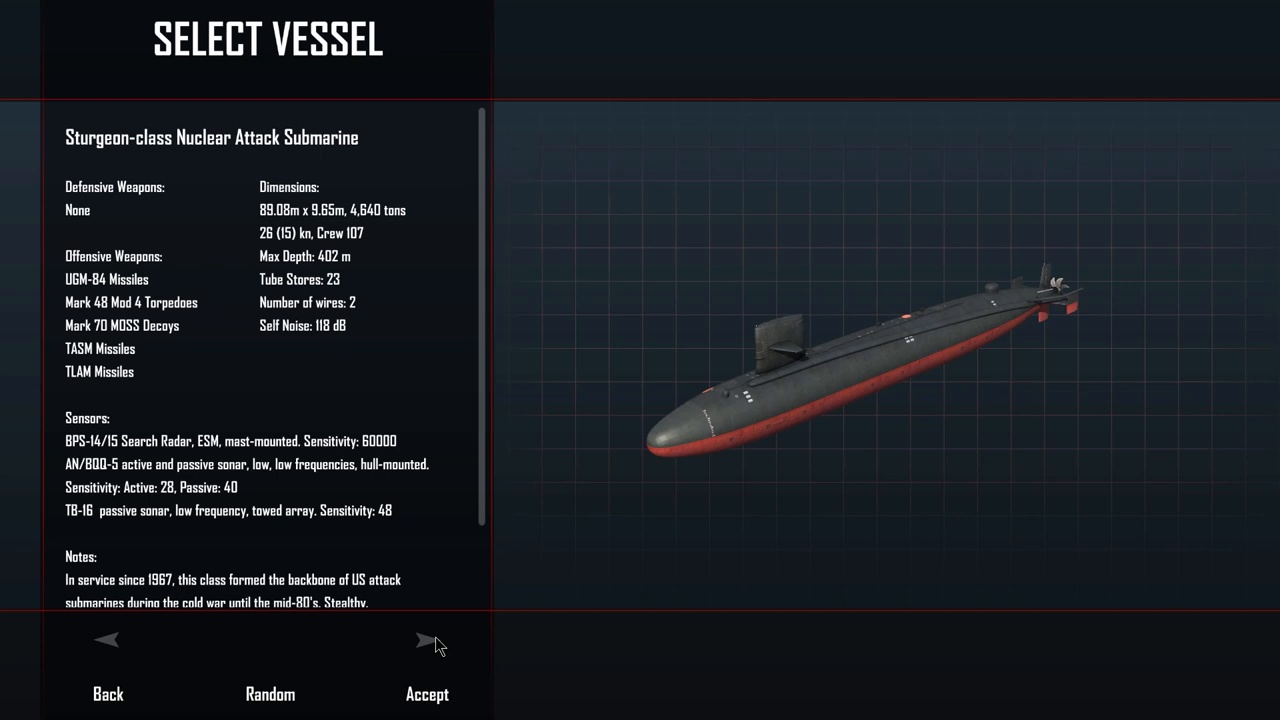
click(424, 694)
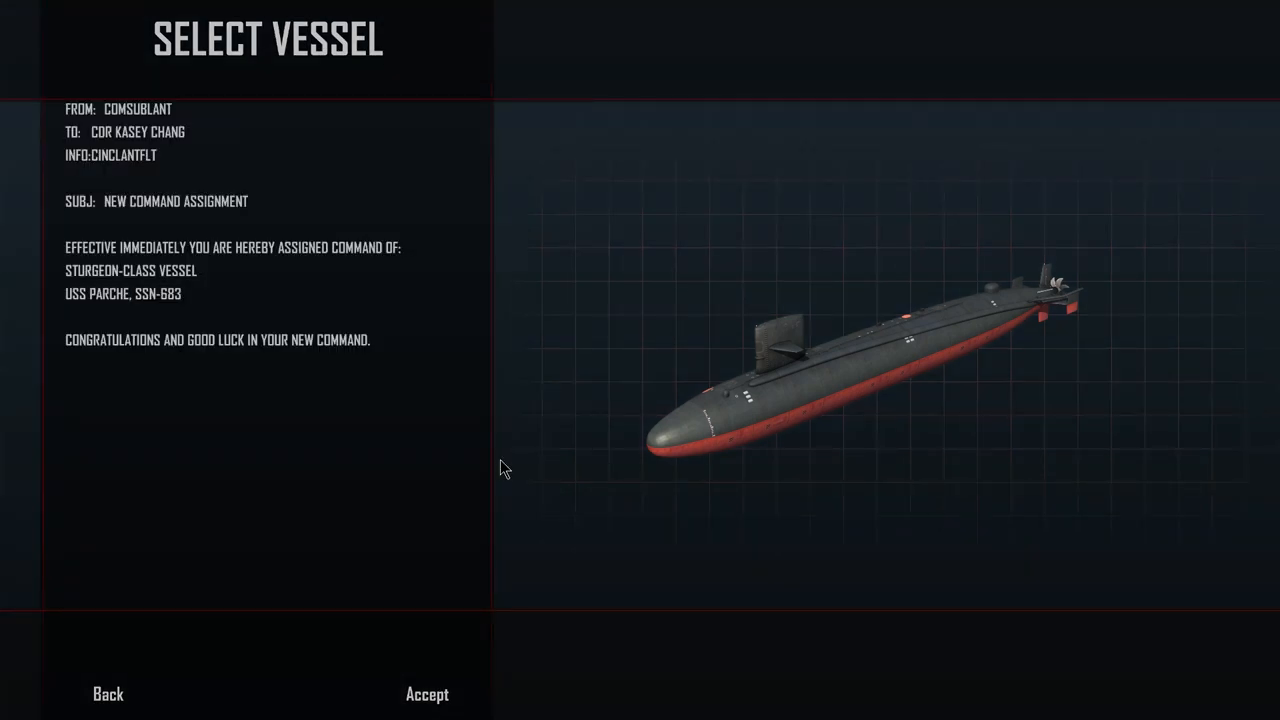
- Acknowledge the USS Parche command assignment to reach the Sierra 1 briefing
click(424, 694)
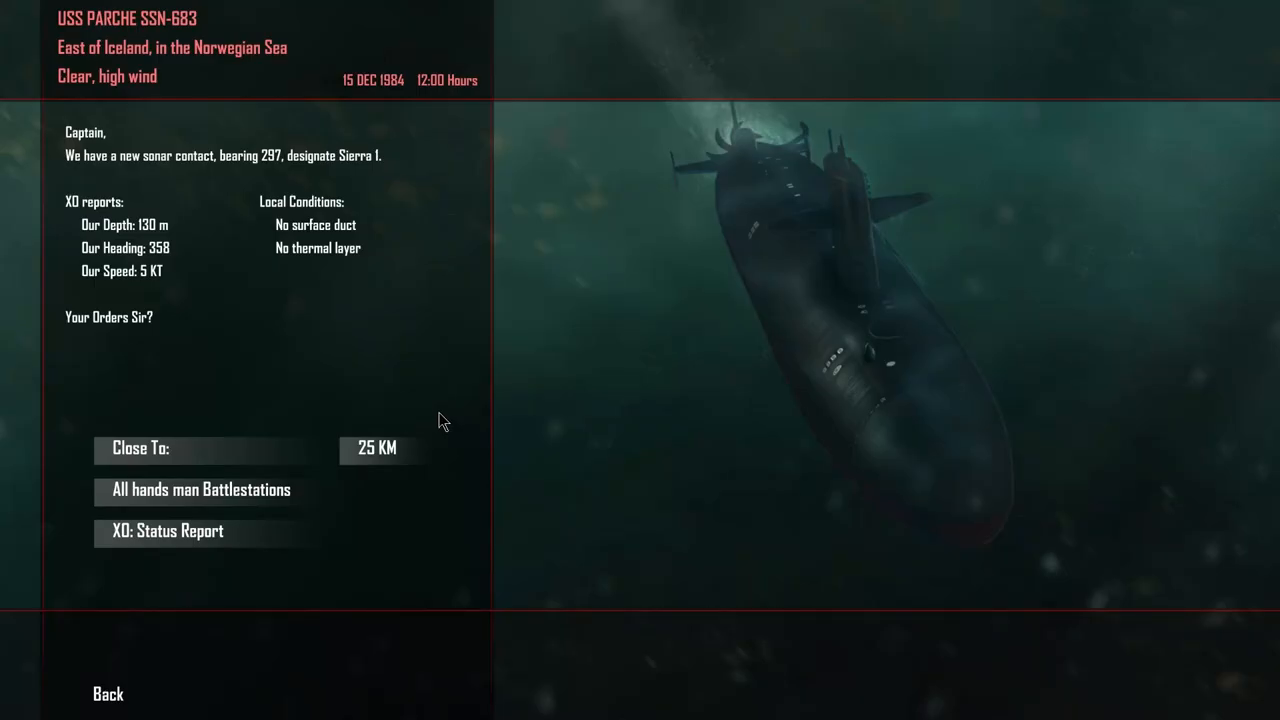
mouse_move(322, 536)
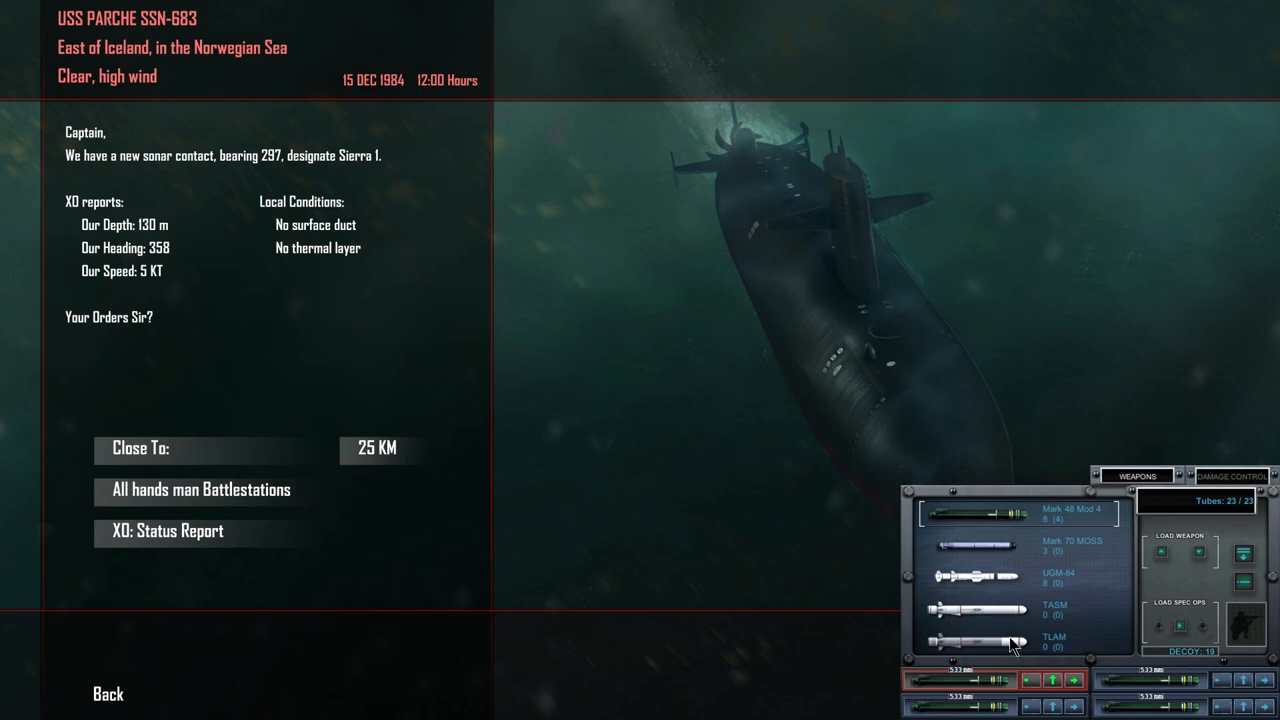
mouse_move(1016, 606)
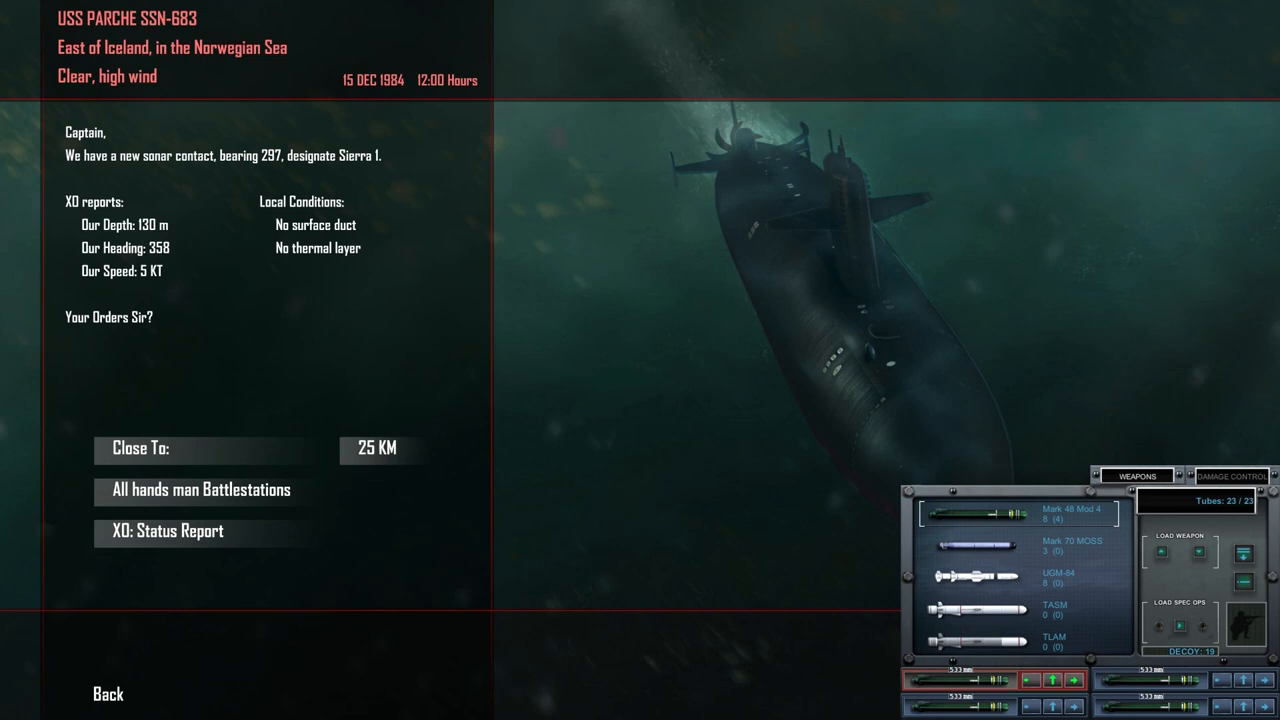
mouse_move(1236, 520)
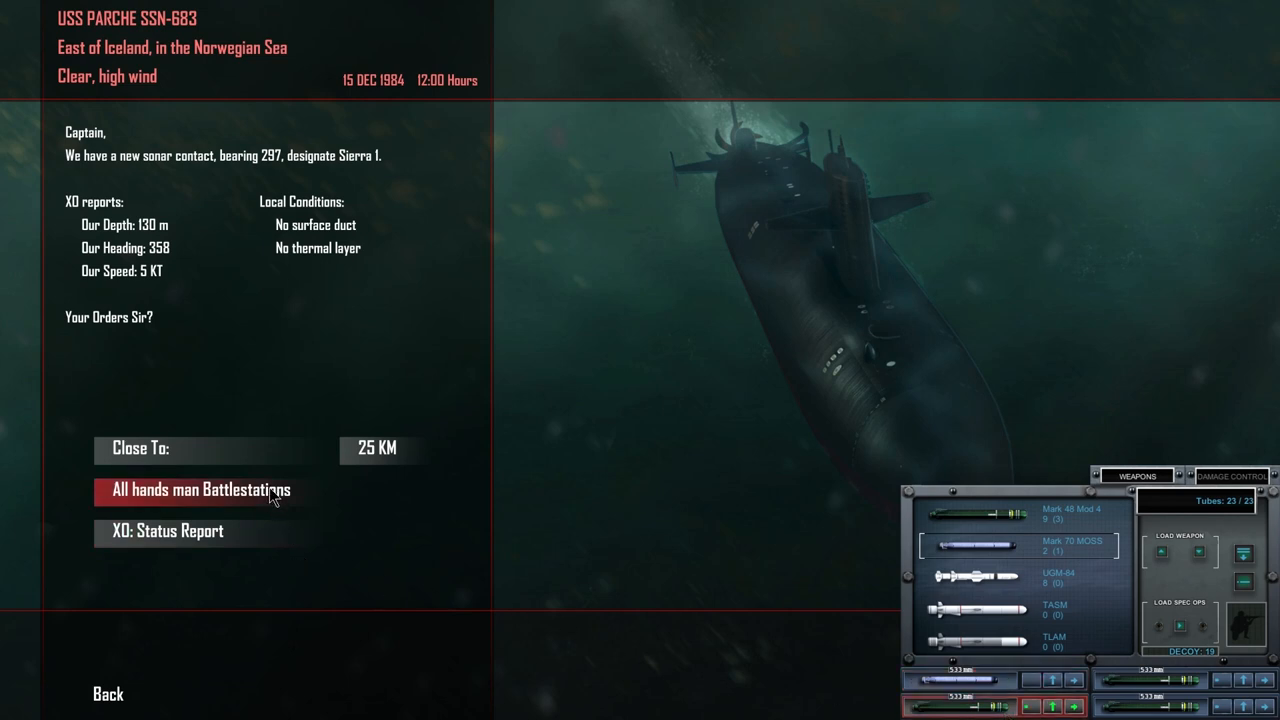
click(200, 490)
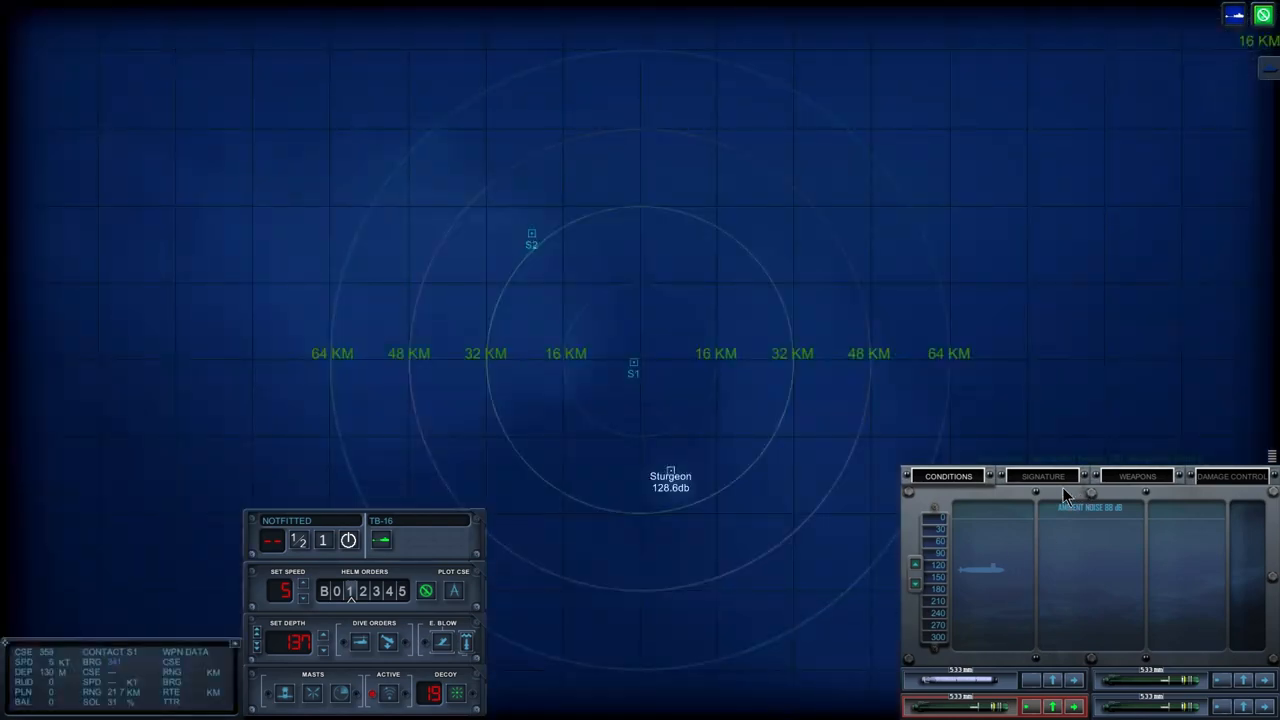
click(1040, 476)
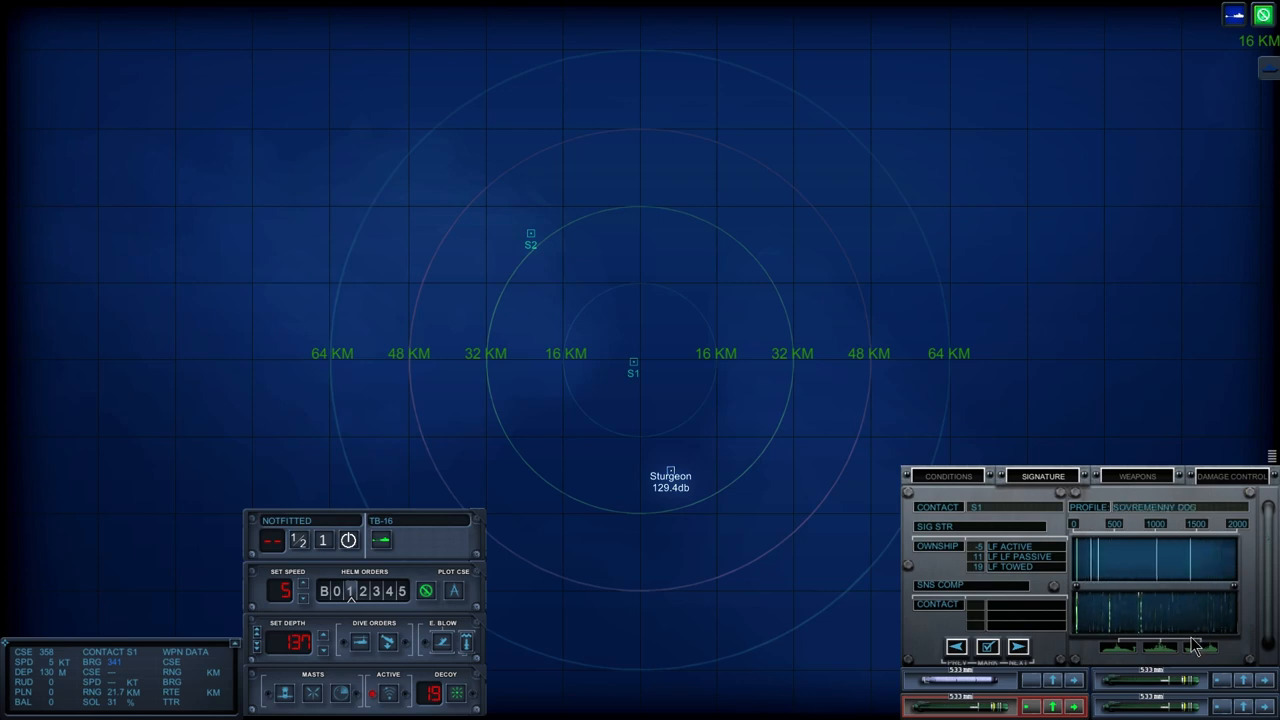
click(1028, 644)
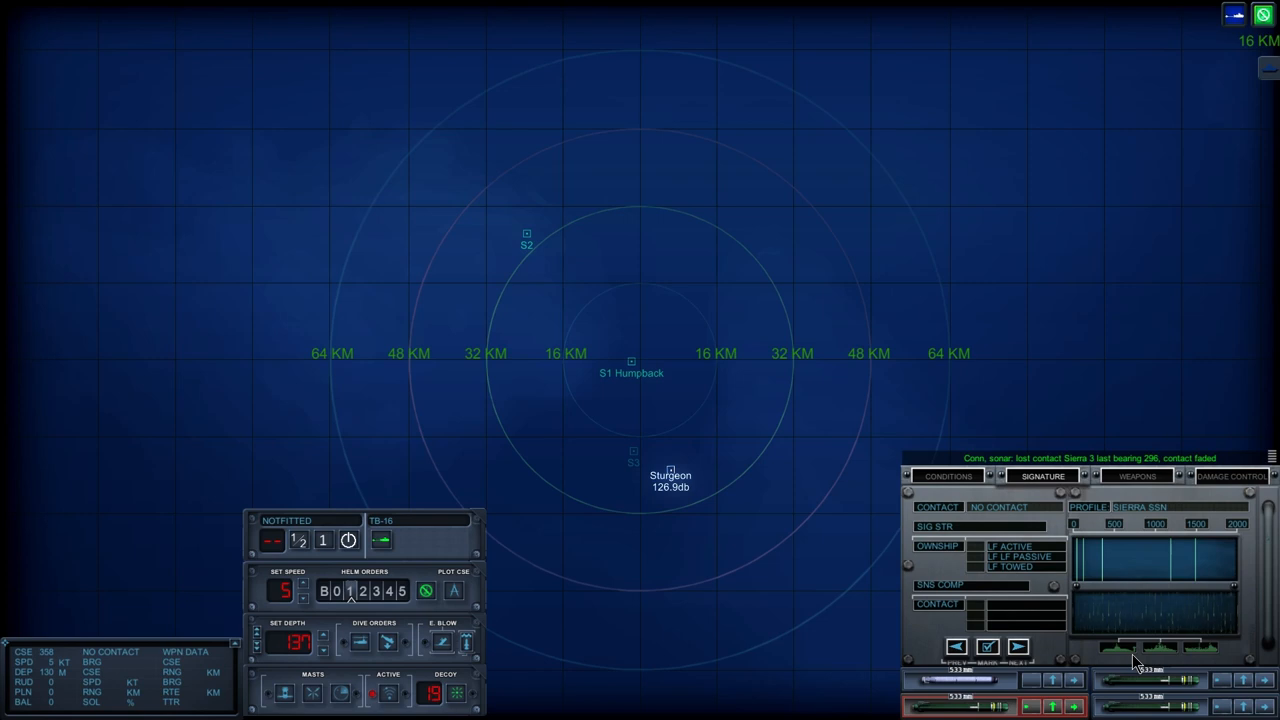
mouse_move(728, 560)
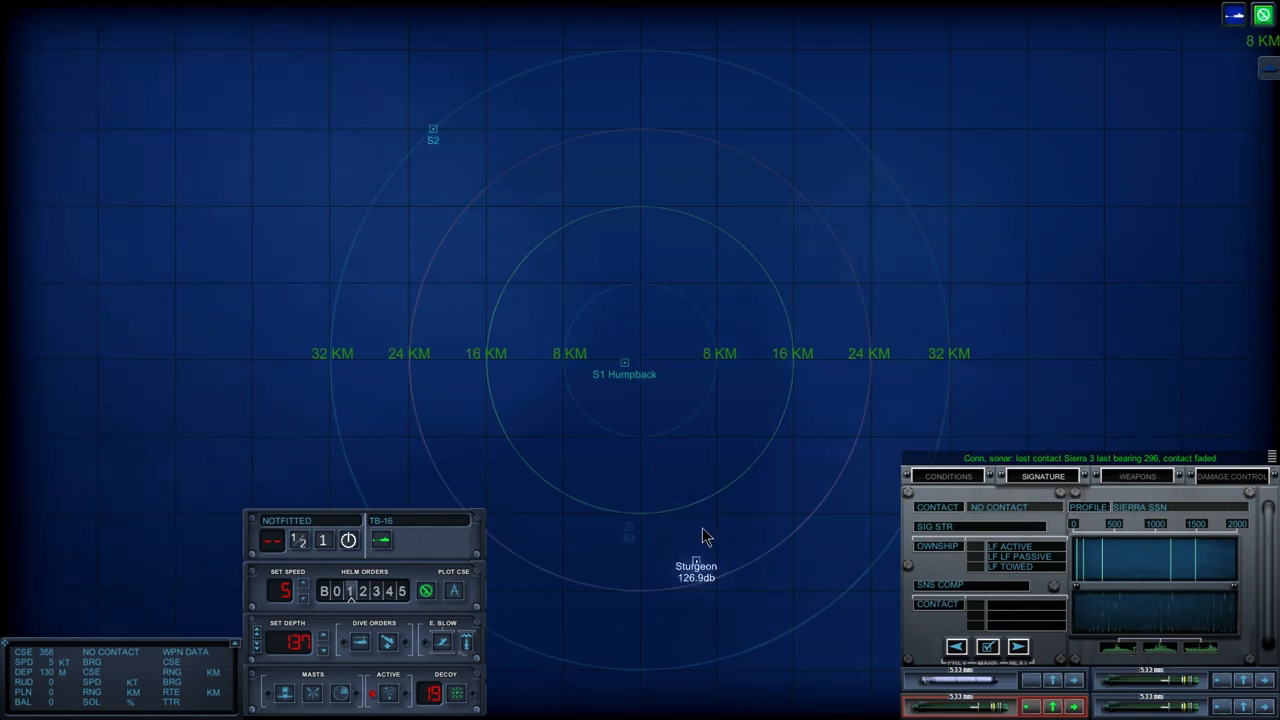
- Review the water conditions, then return to the signature display for contact S2
click(948, 476)
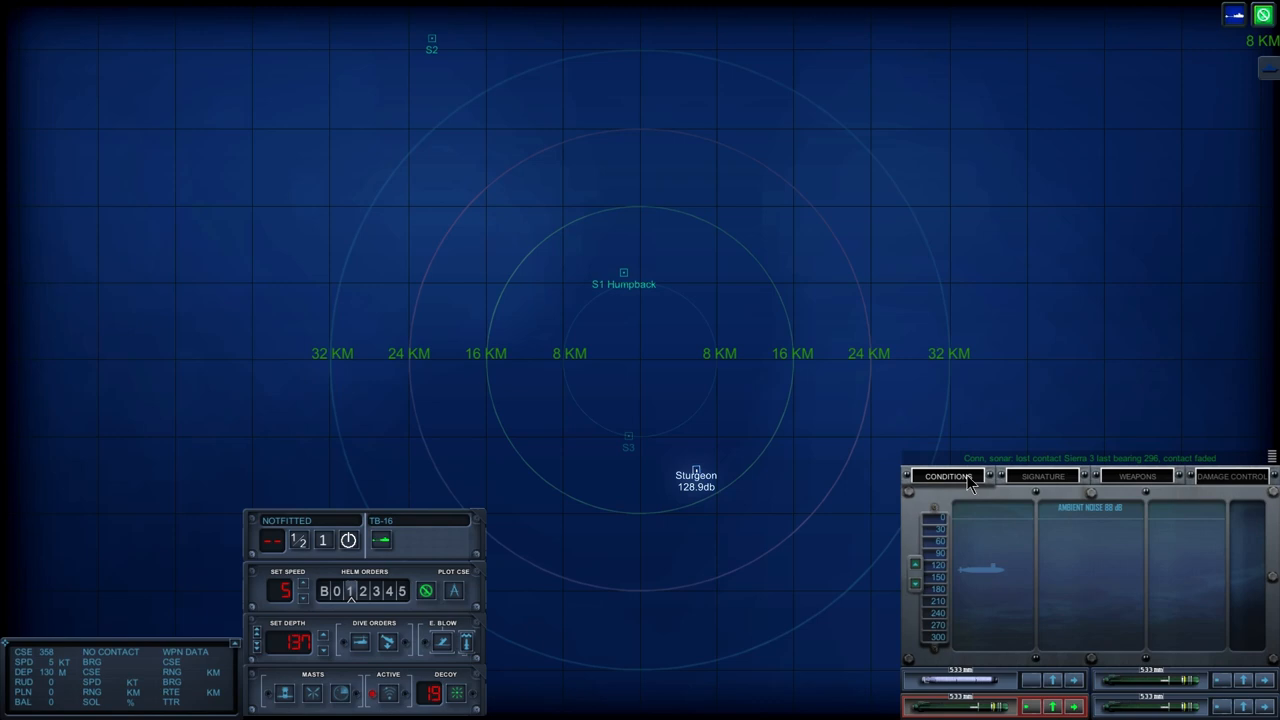
click(1042, 476)
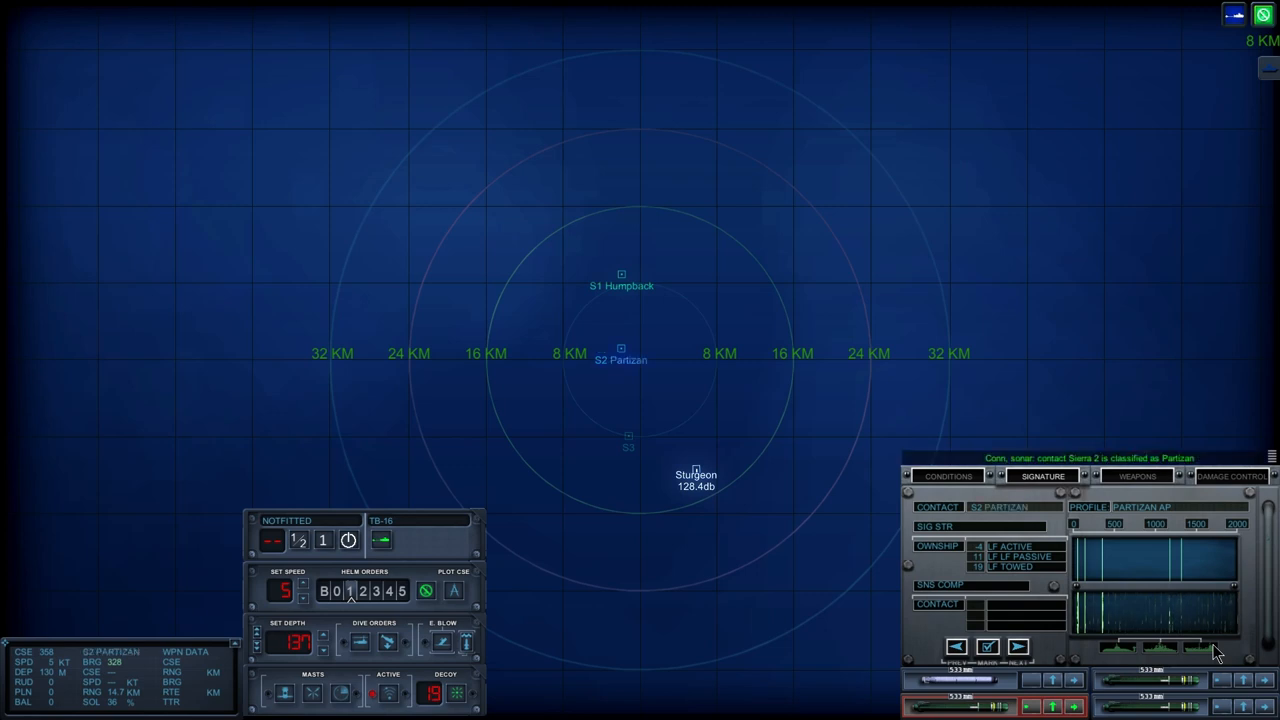
mouse_move(632, 448)
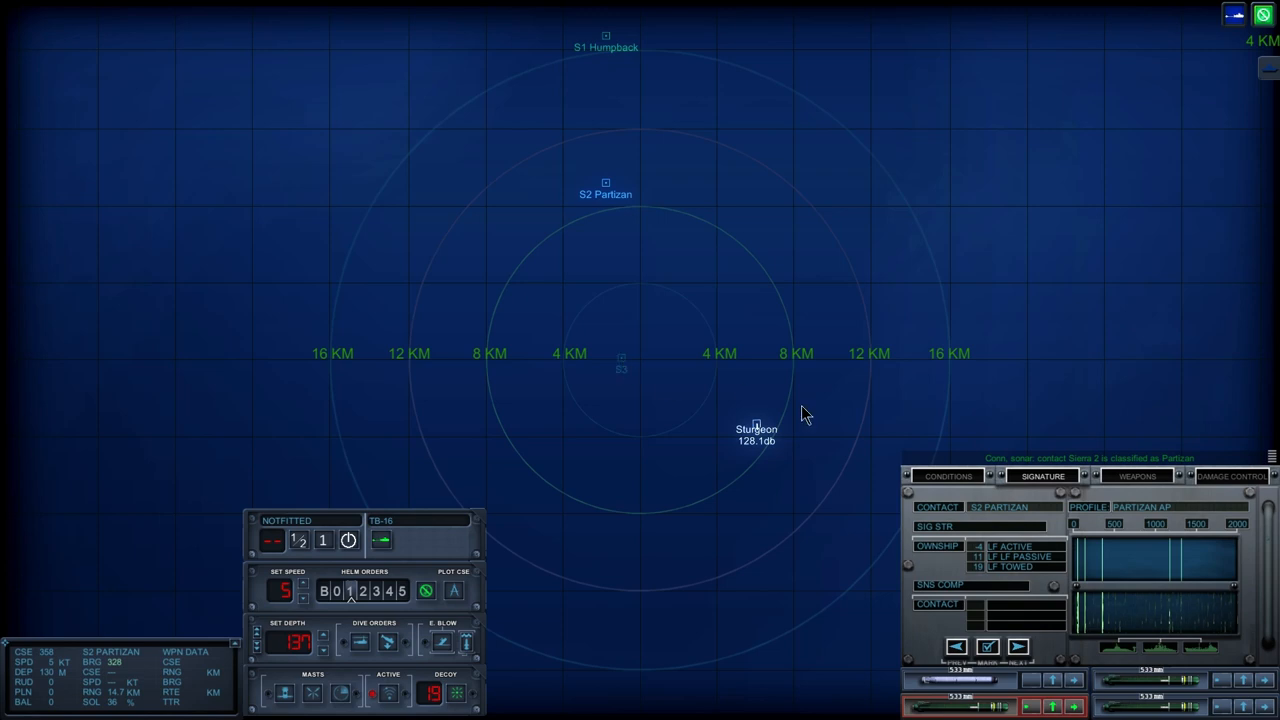
mouse_move(812, 412)
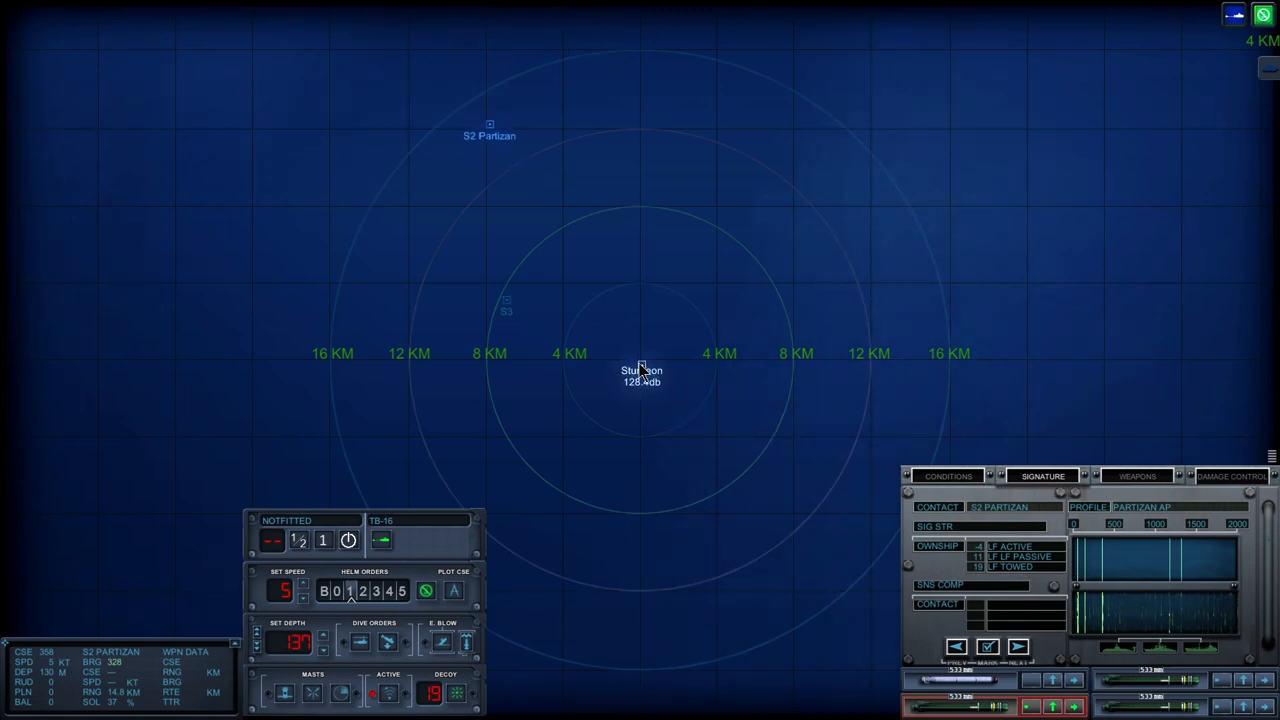
mouse_move(676, 344)
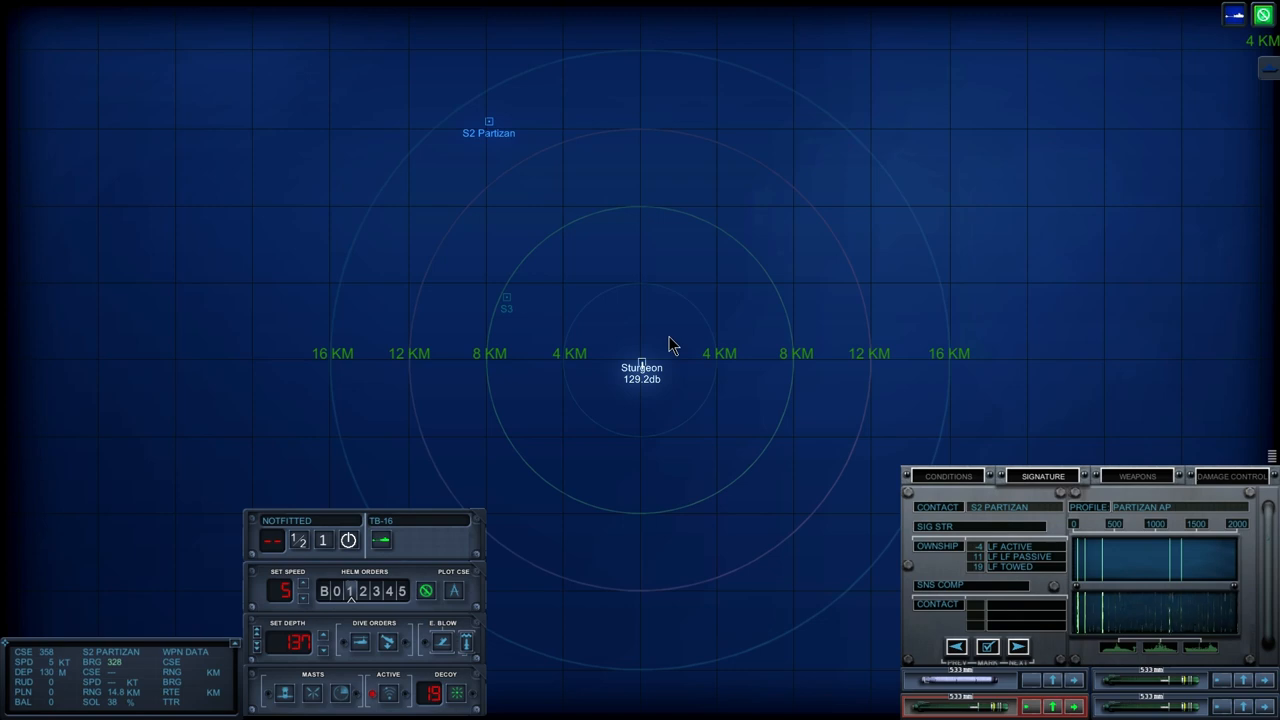
mouse_move(868, 616)
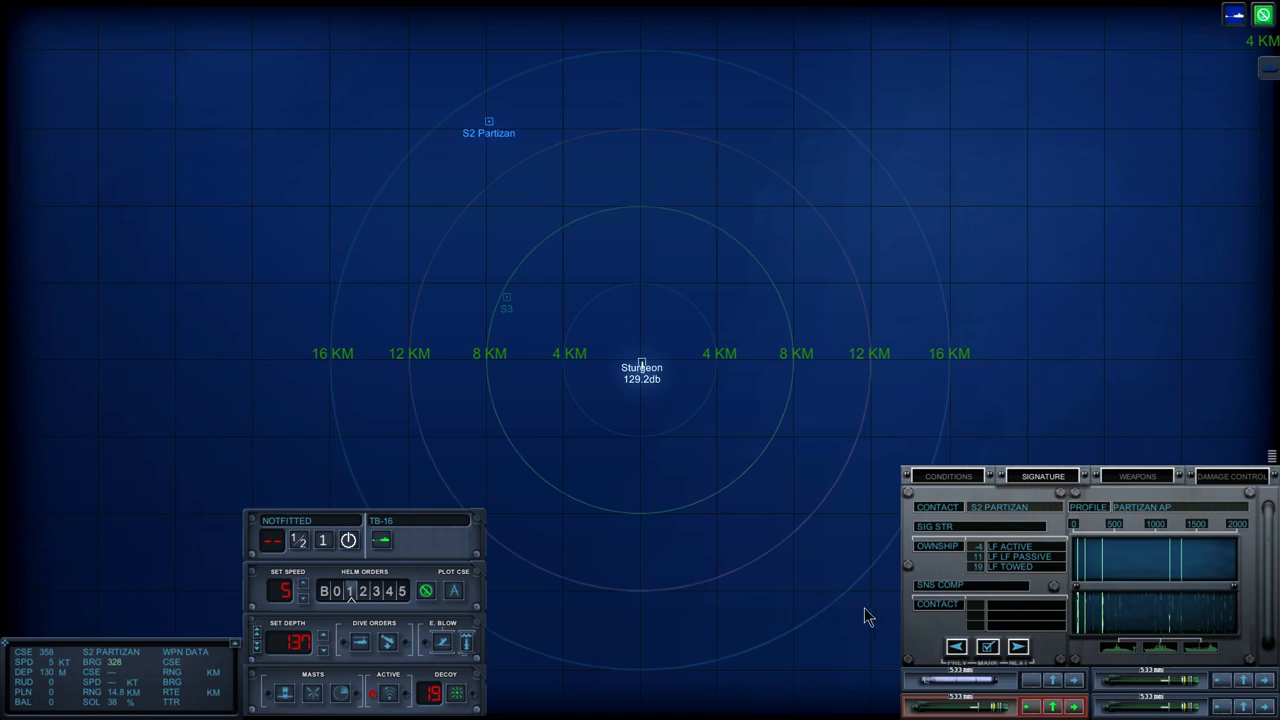
mouse_move(508, 596)
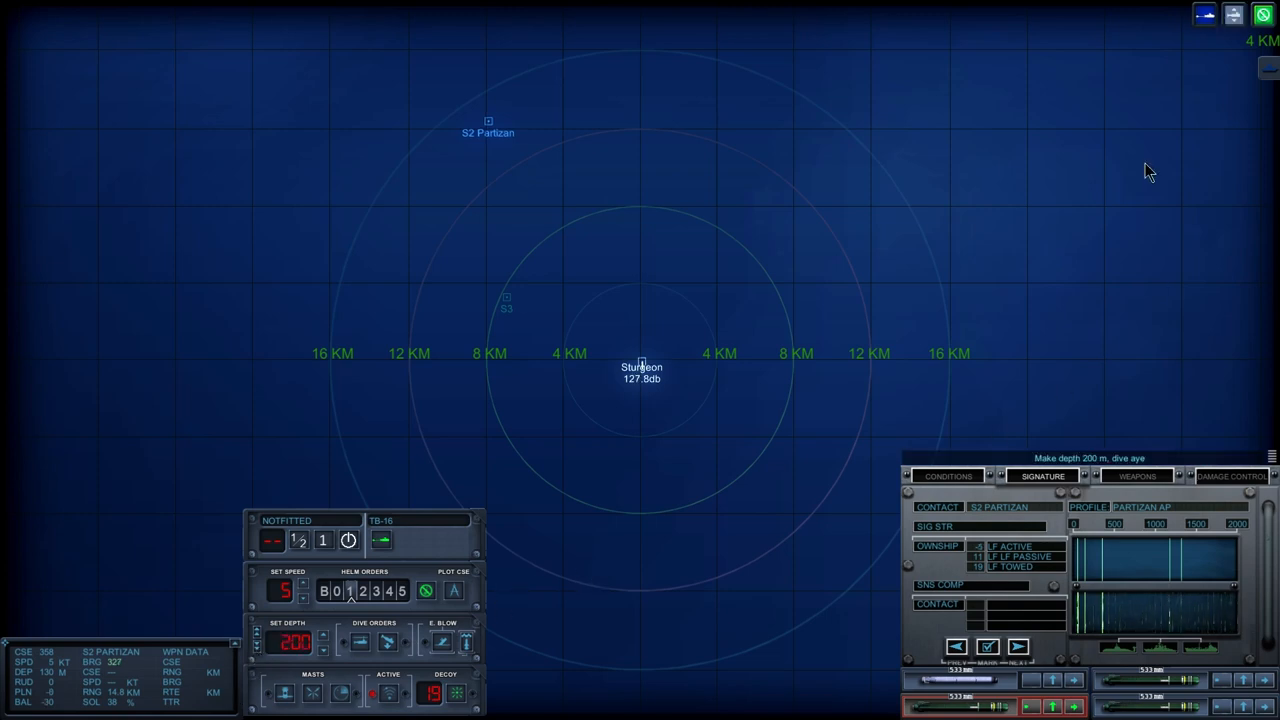
mouse_move(1160, 172)
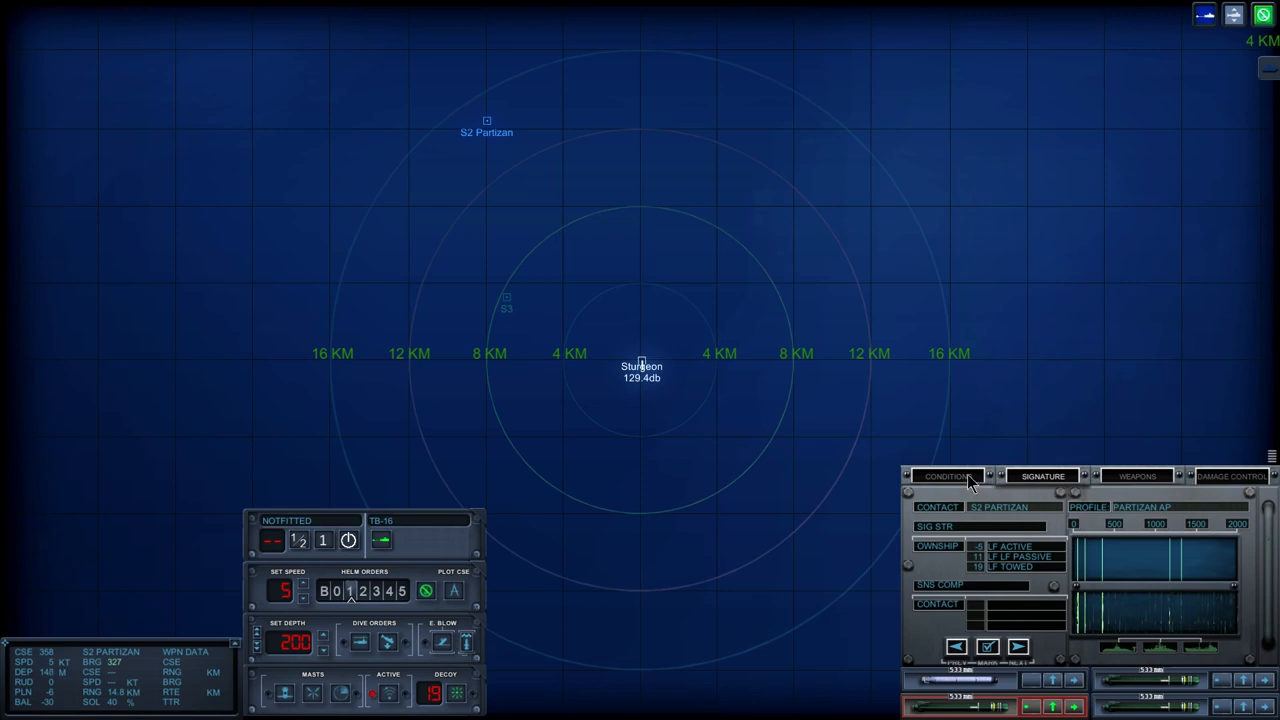
- Show the Sturgeon SSN reference card and order the submarine down to 300 m
click(948, 476)
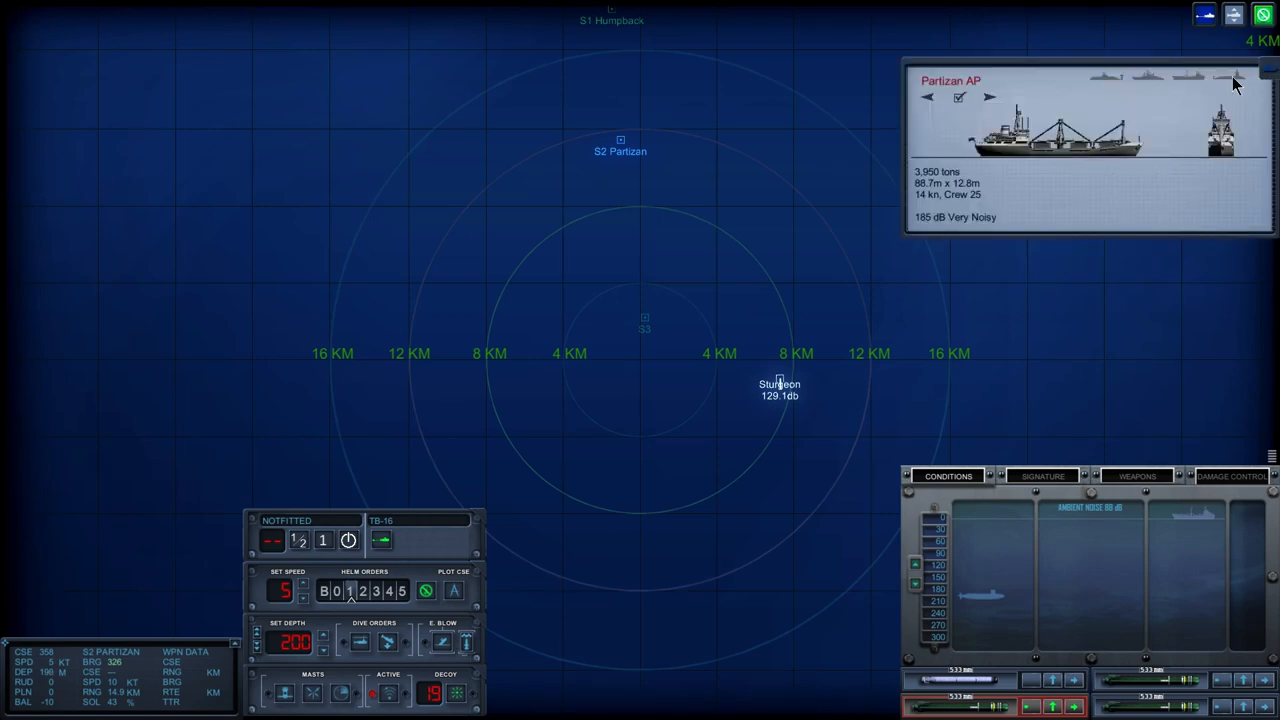
click(998, 96)
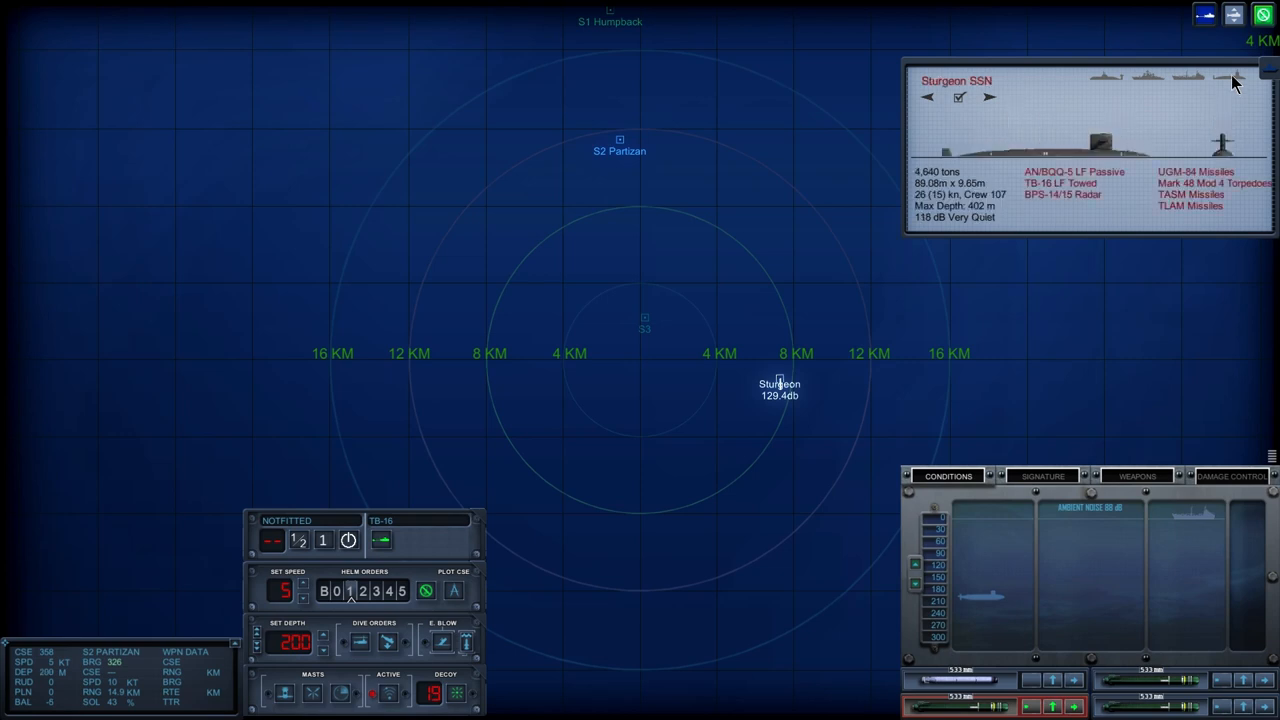
mouse_move(1216, 96)
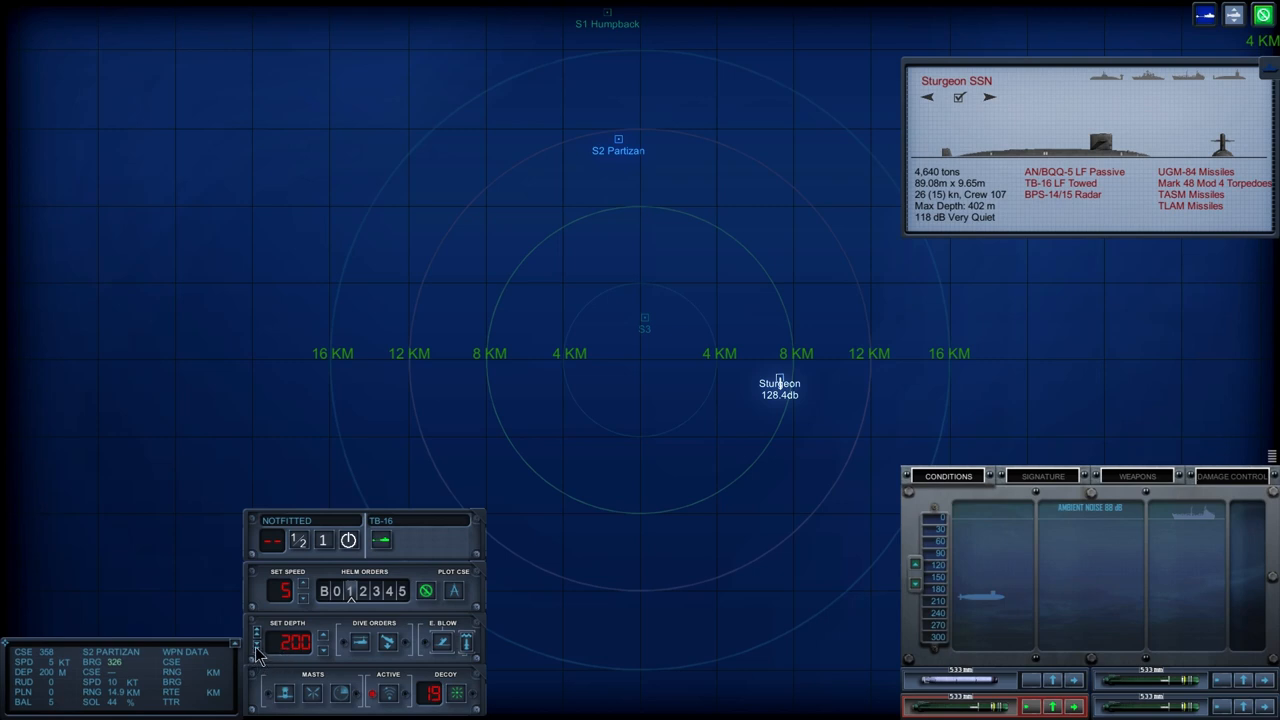
click(328, 638)
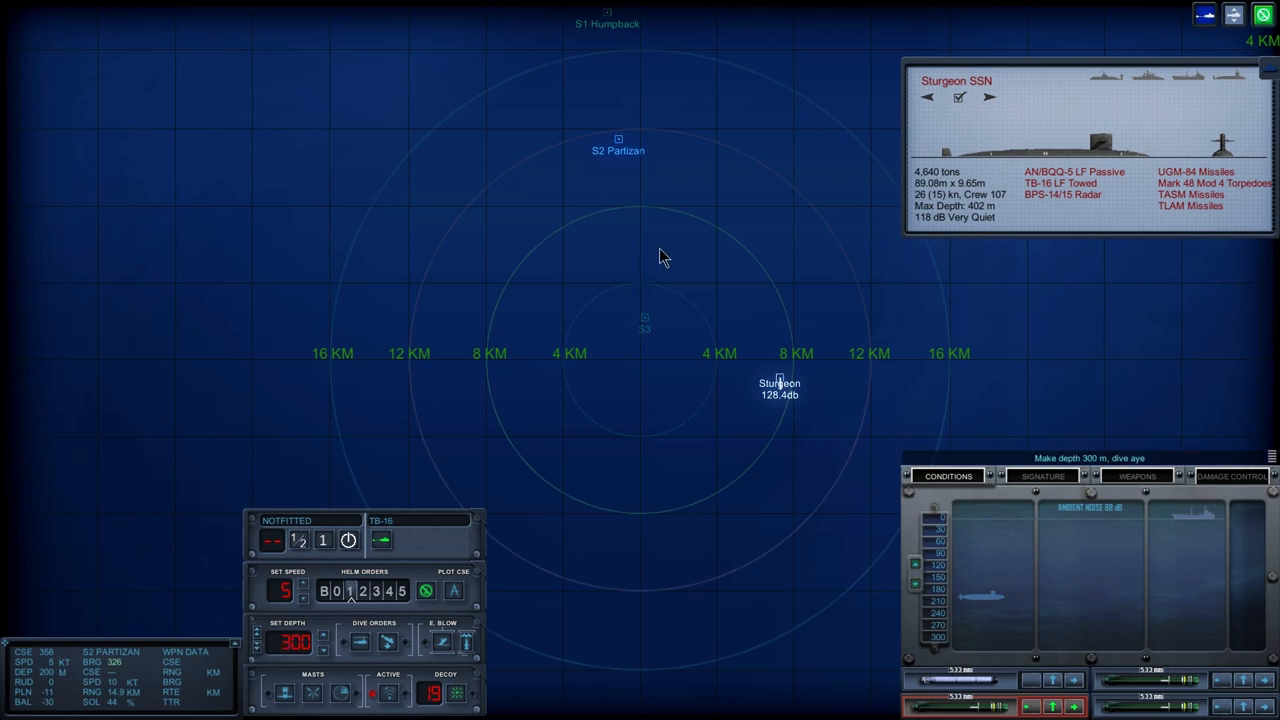
mouse_move(780, 452)
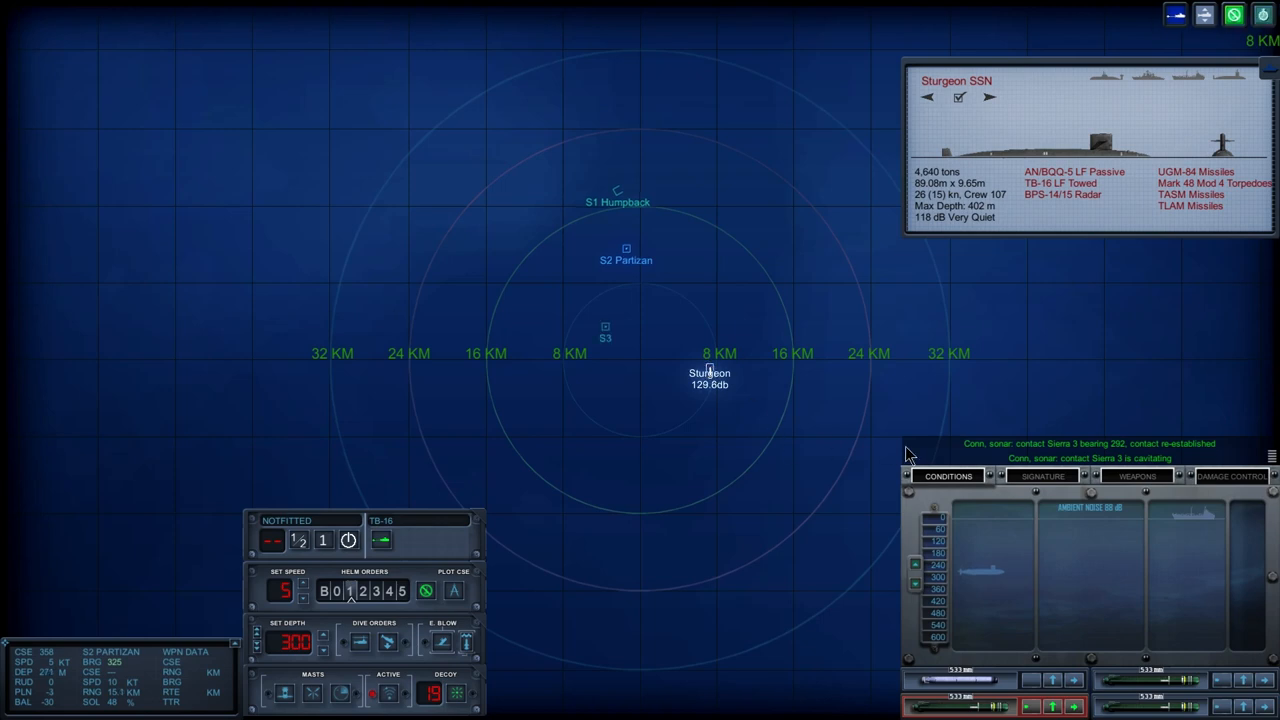
- Select contact S3 and cycle its profile comparison until it reads Sierra SSN
click(1040, 476)
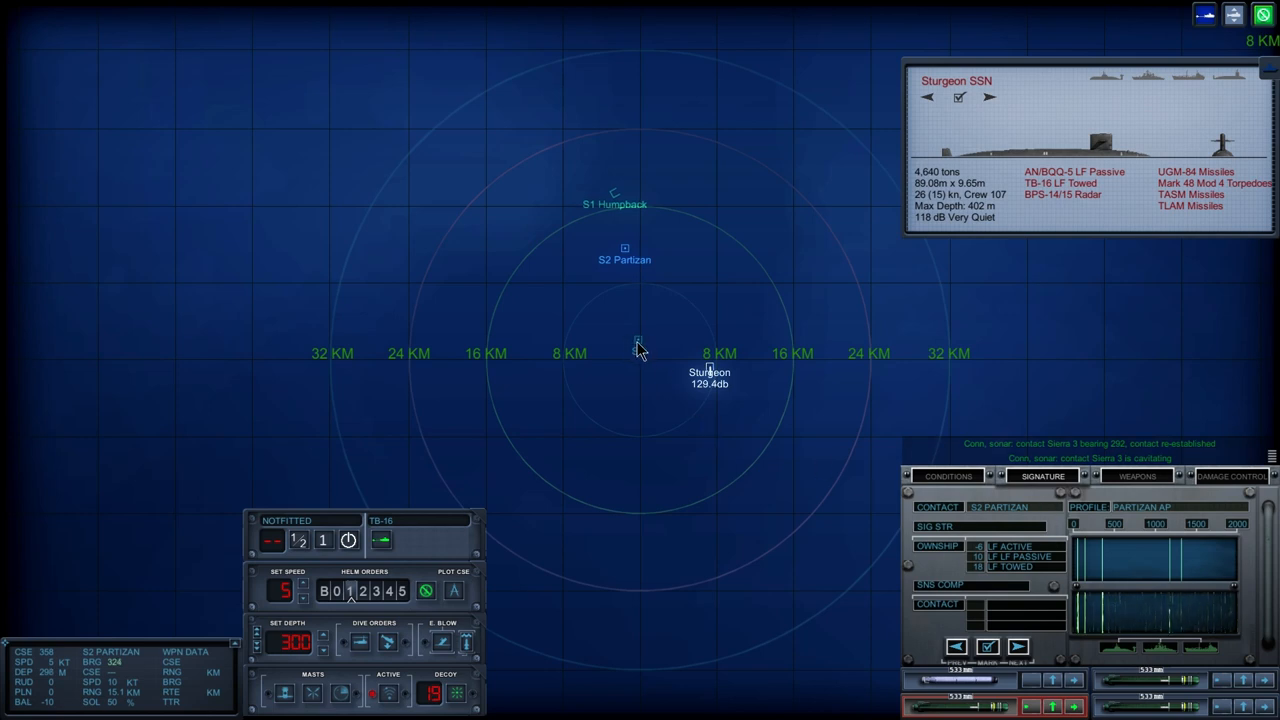
click(634, 338)
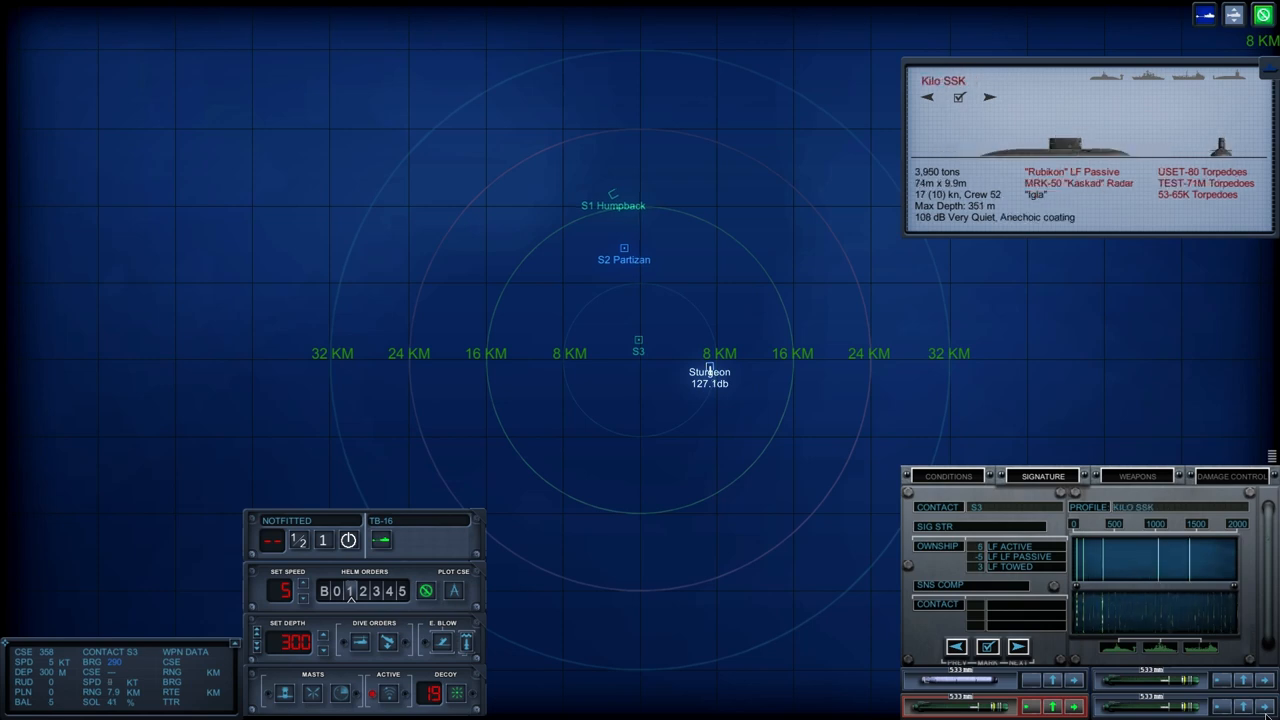
click(992, 98)
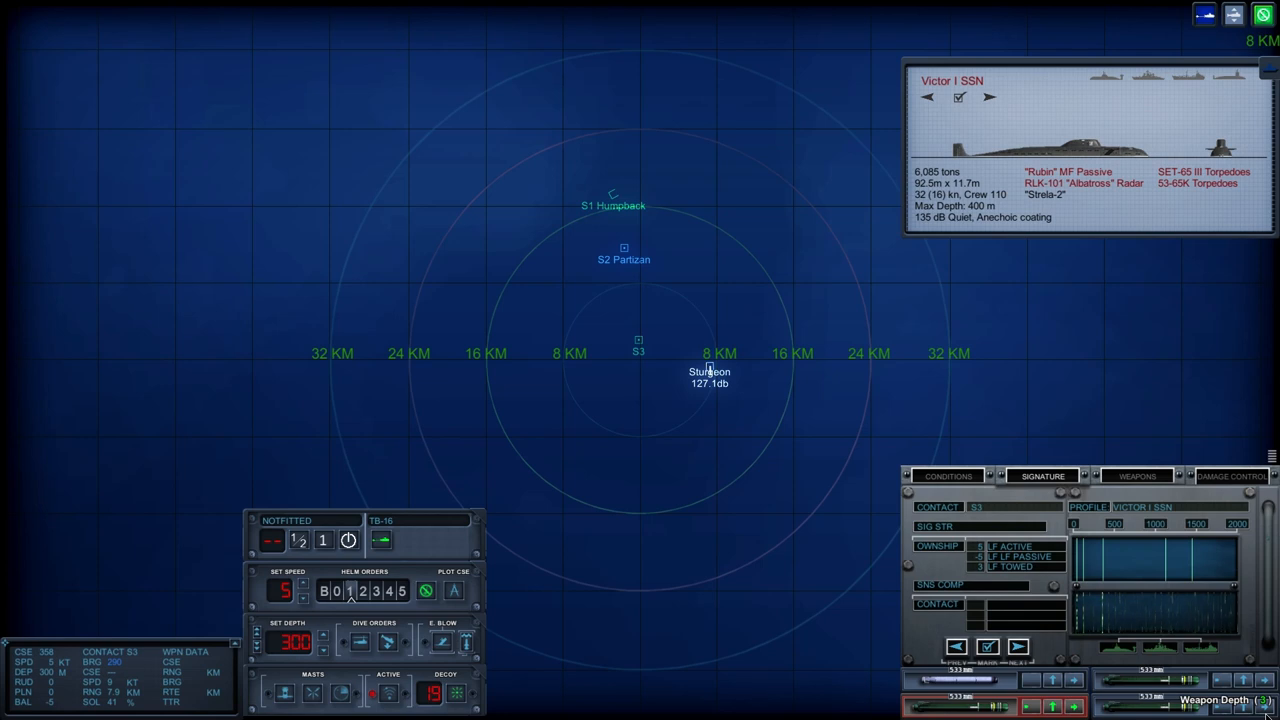
click(998, 100)
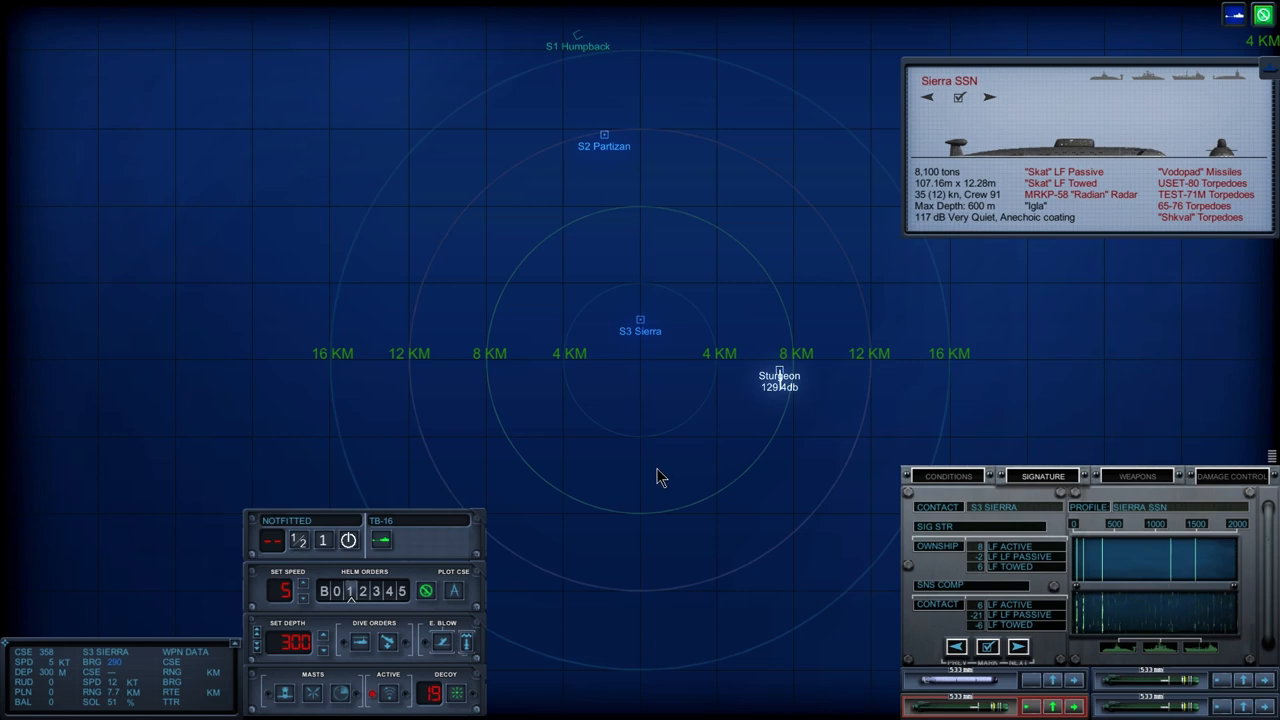
- Flip through the conditions display back to Sierra 3's signature comparison
click(948, 476)
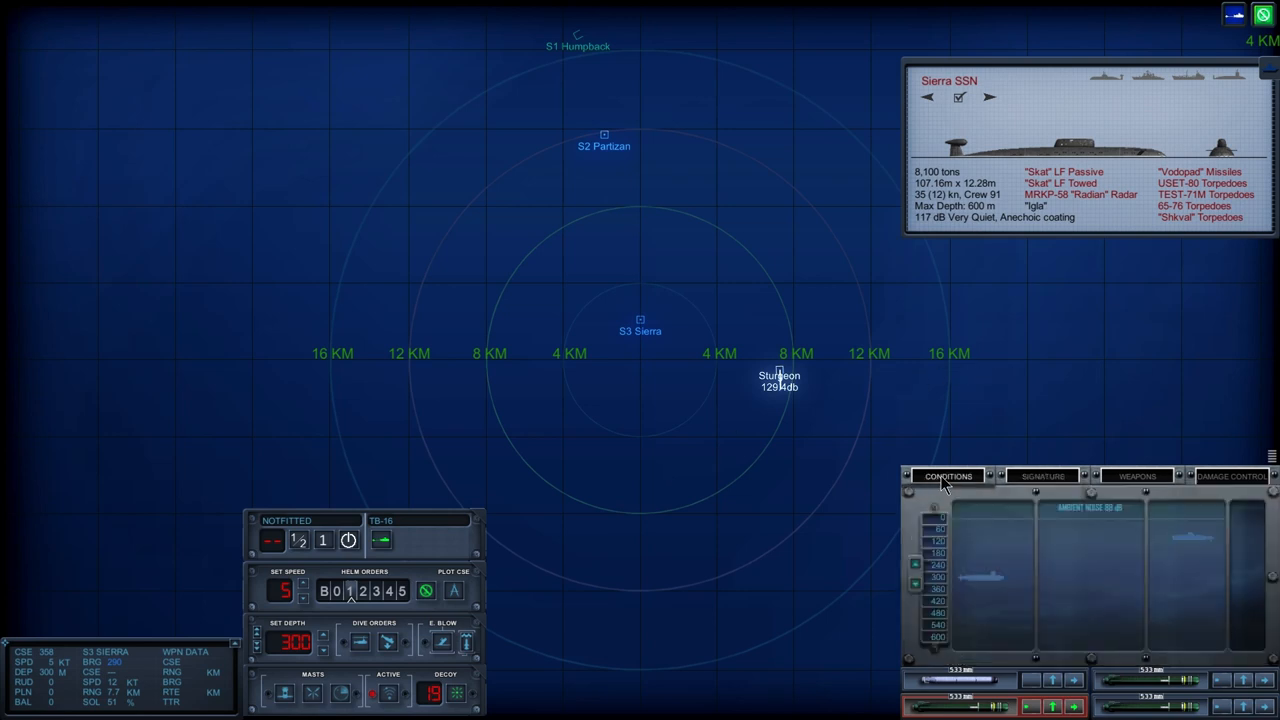
click(1044, 476)
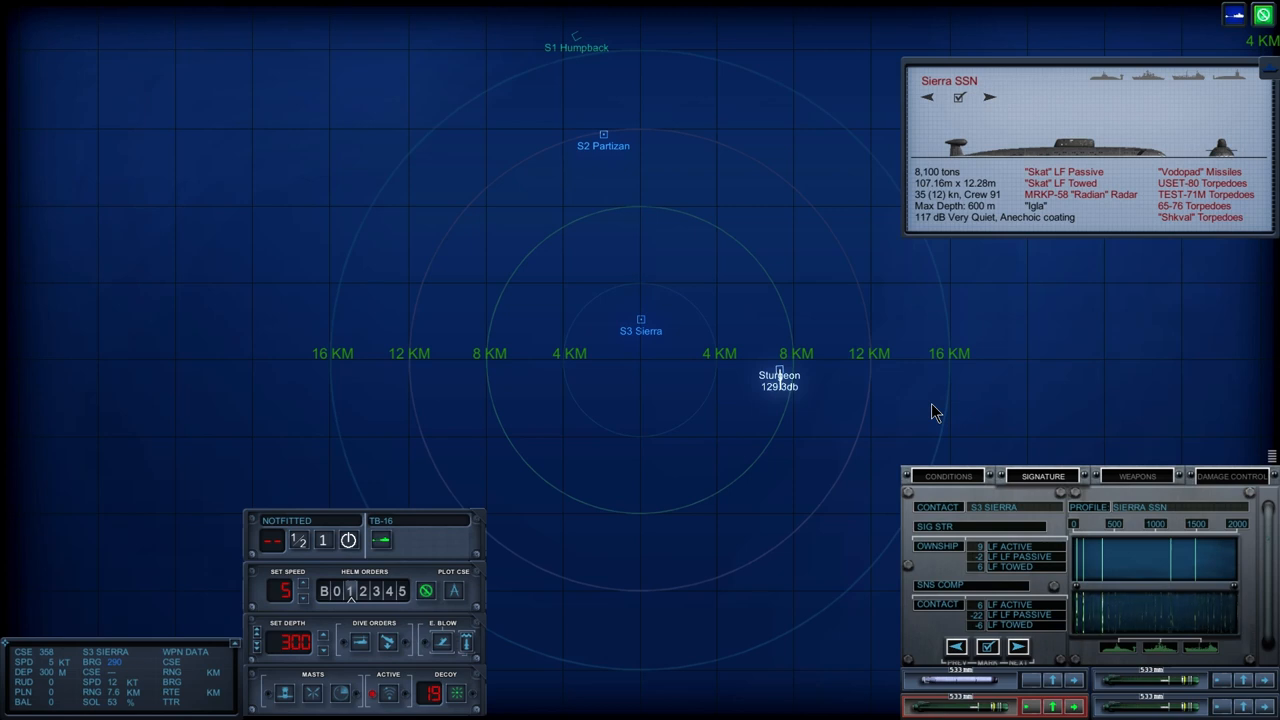
mouse_move(950, 454)
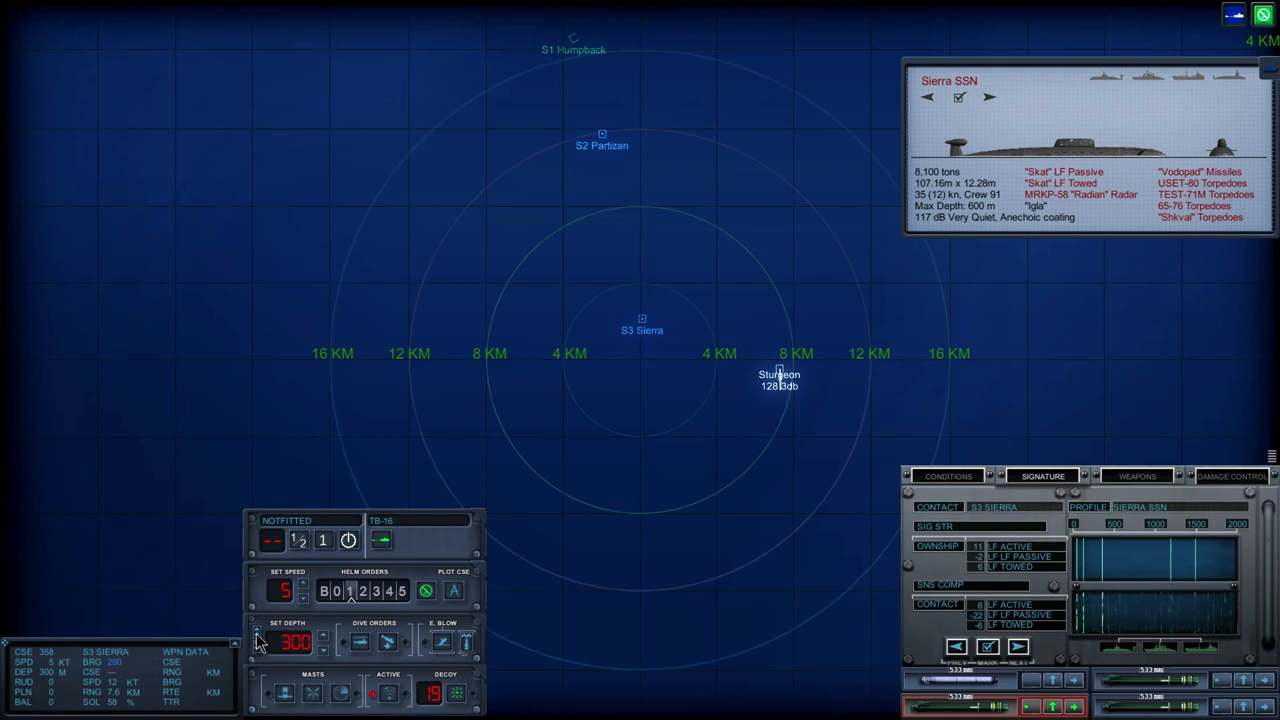
mouse_move(258, 650)
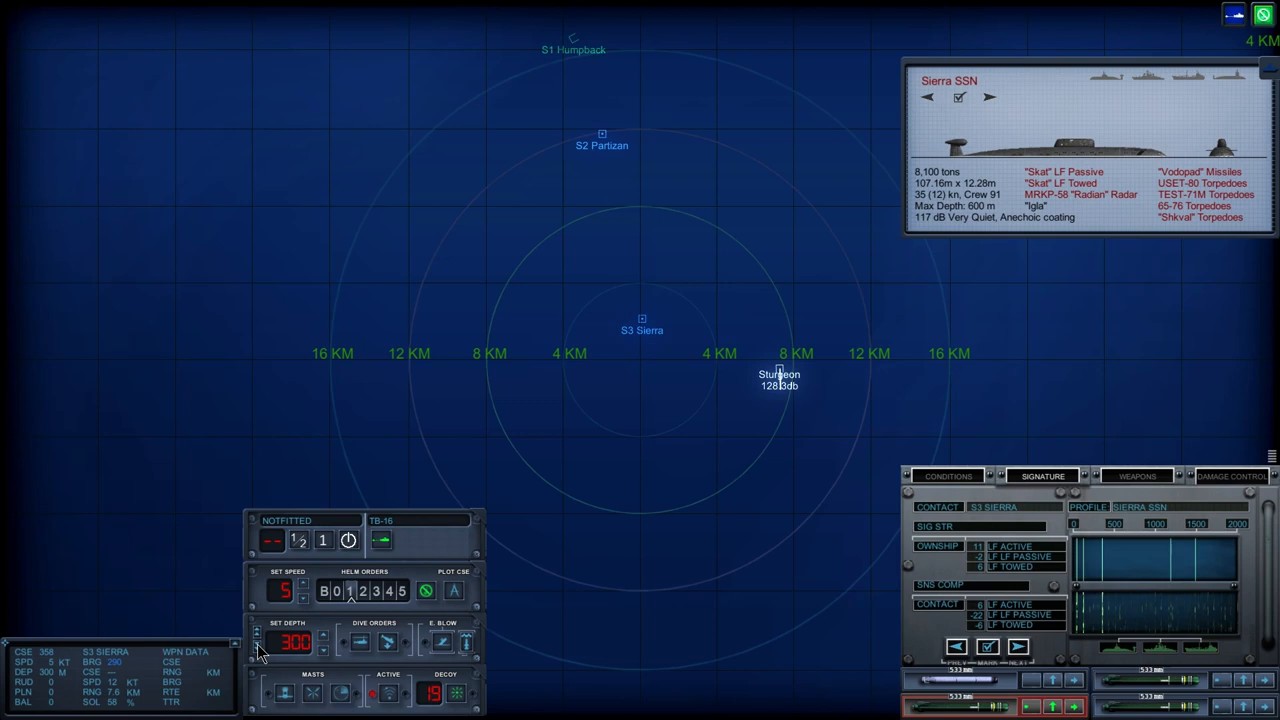
mouse_move(632, 504)
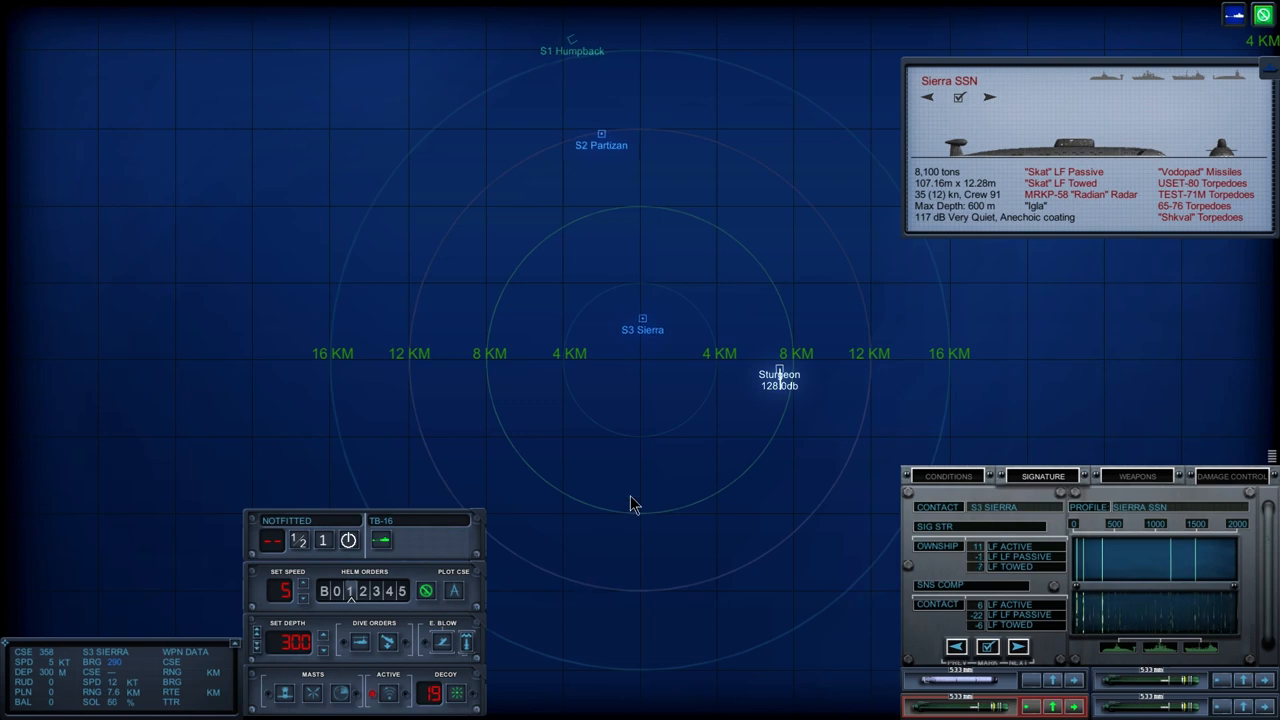
mouse_move(642, 494)
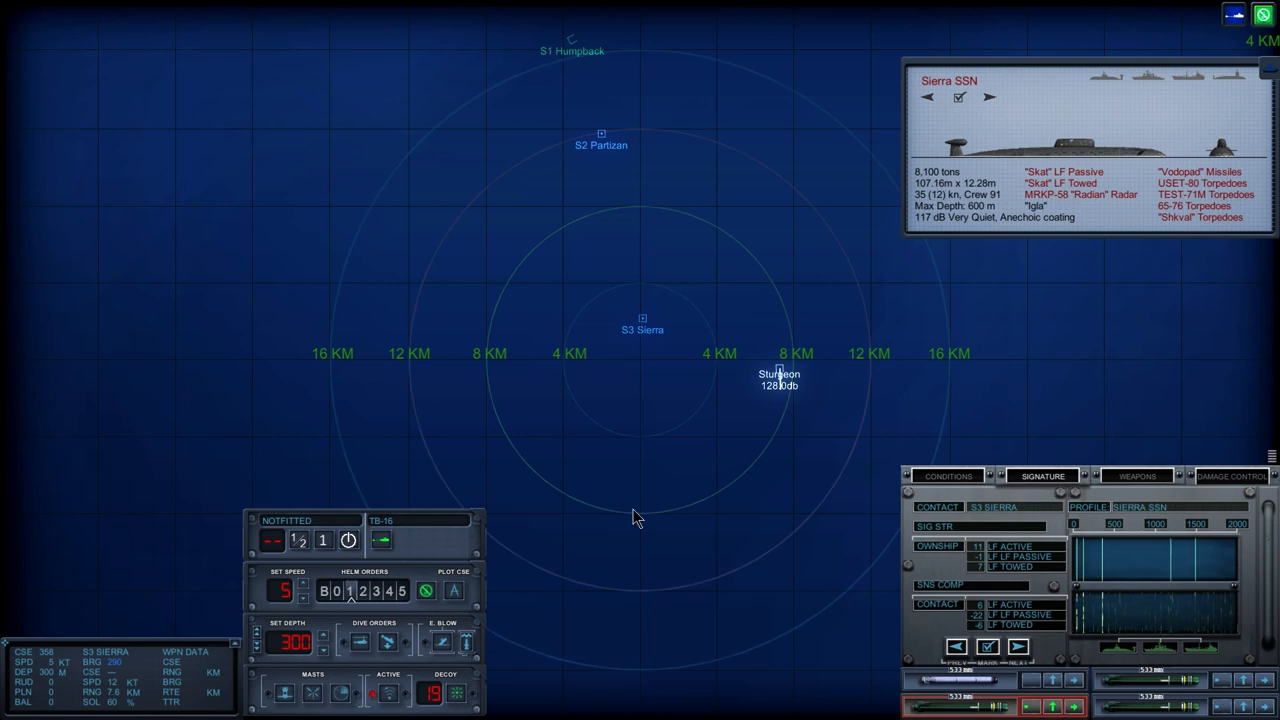
mouse_move(664, 316)
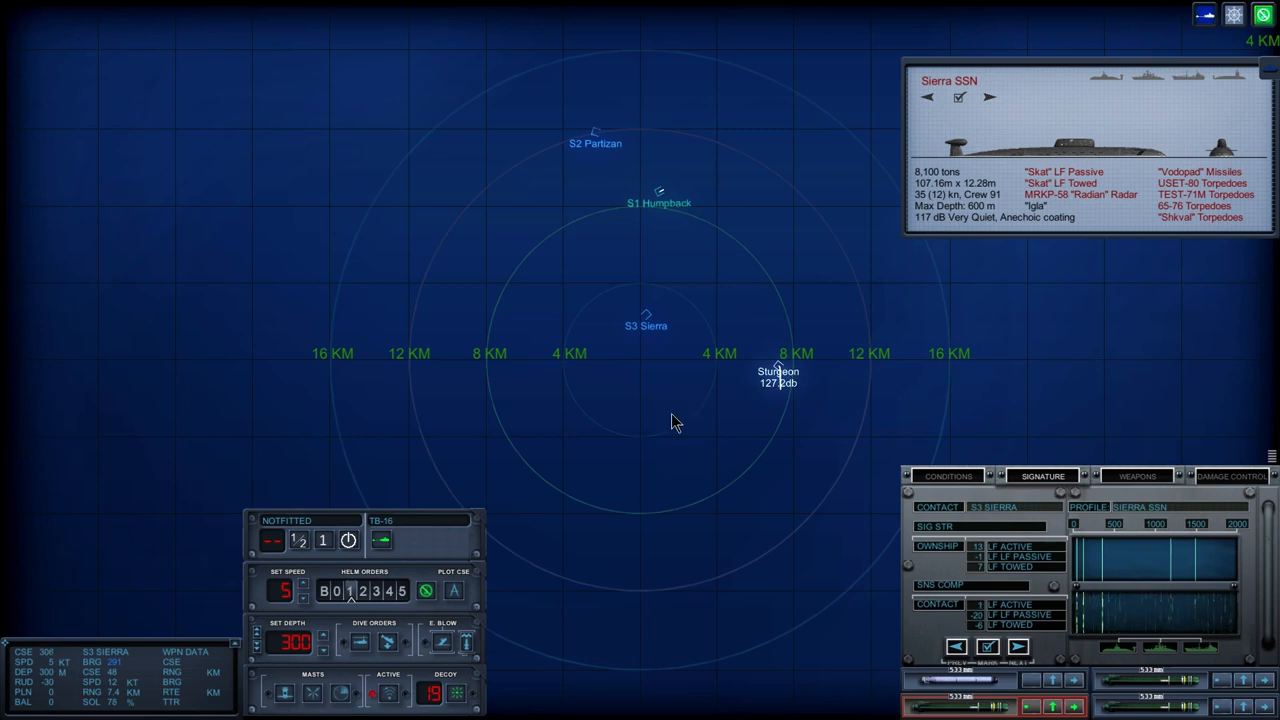
- Order a new helm heading for USS Parche
click(626, 192)
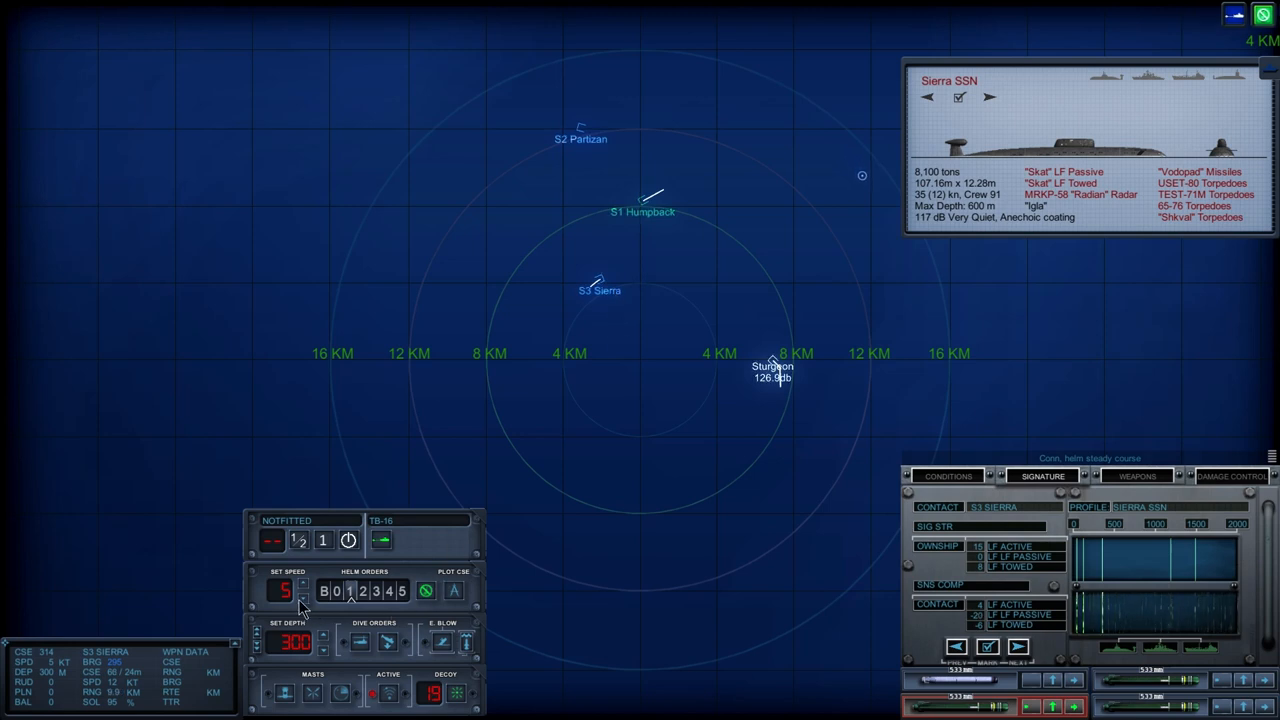
click(304, 596)
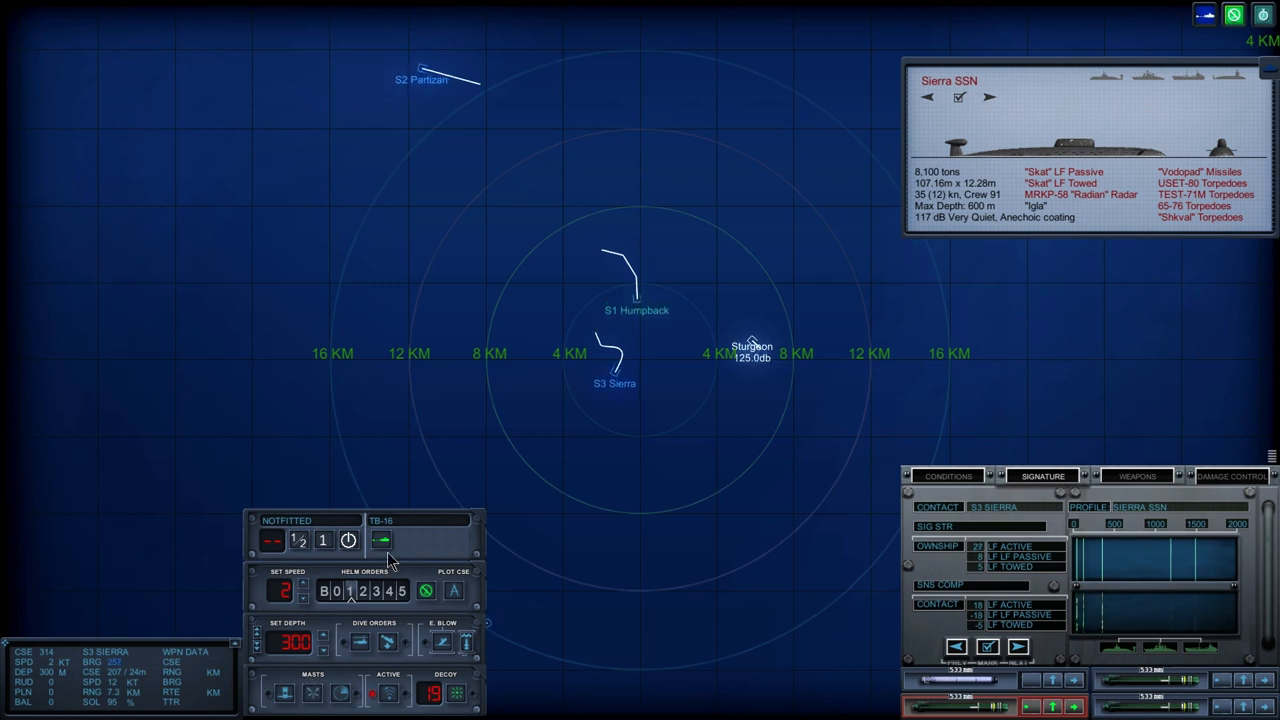
mouse_move(384, 540)
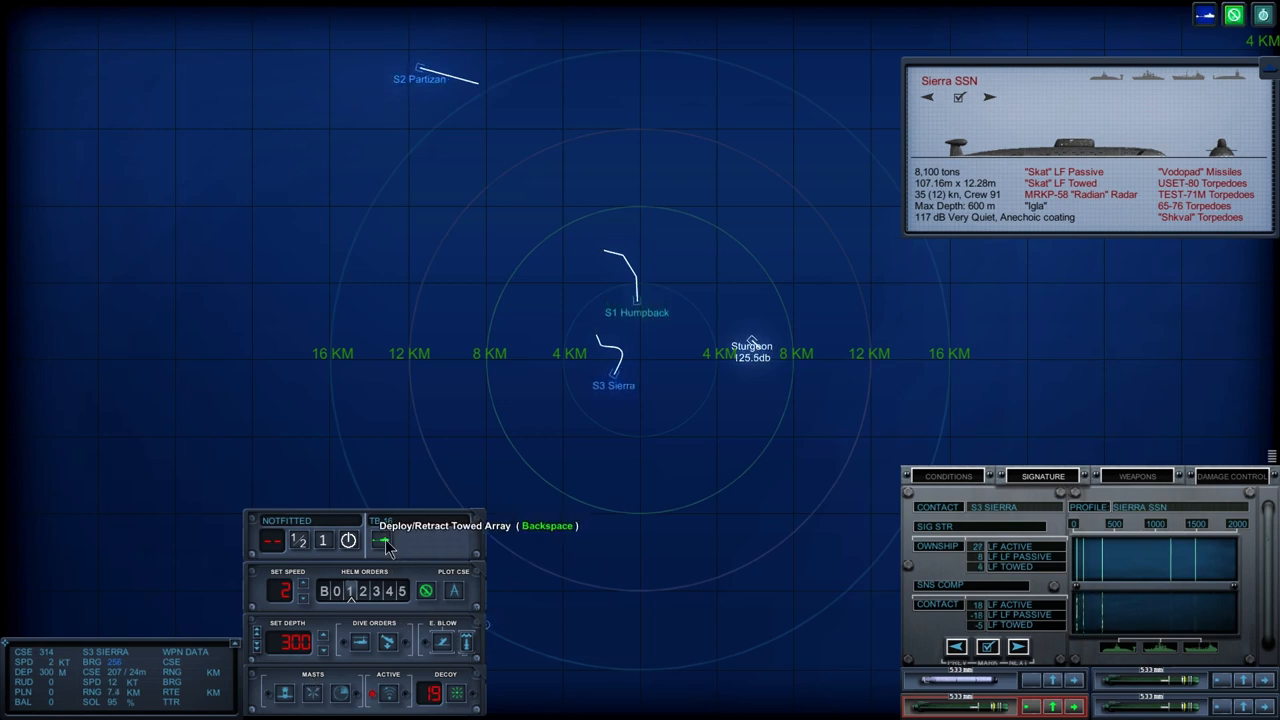
- Toggle the towed sonar array while tracking Sierra 3 at about 3 km
click(388, 540)
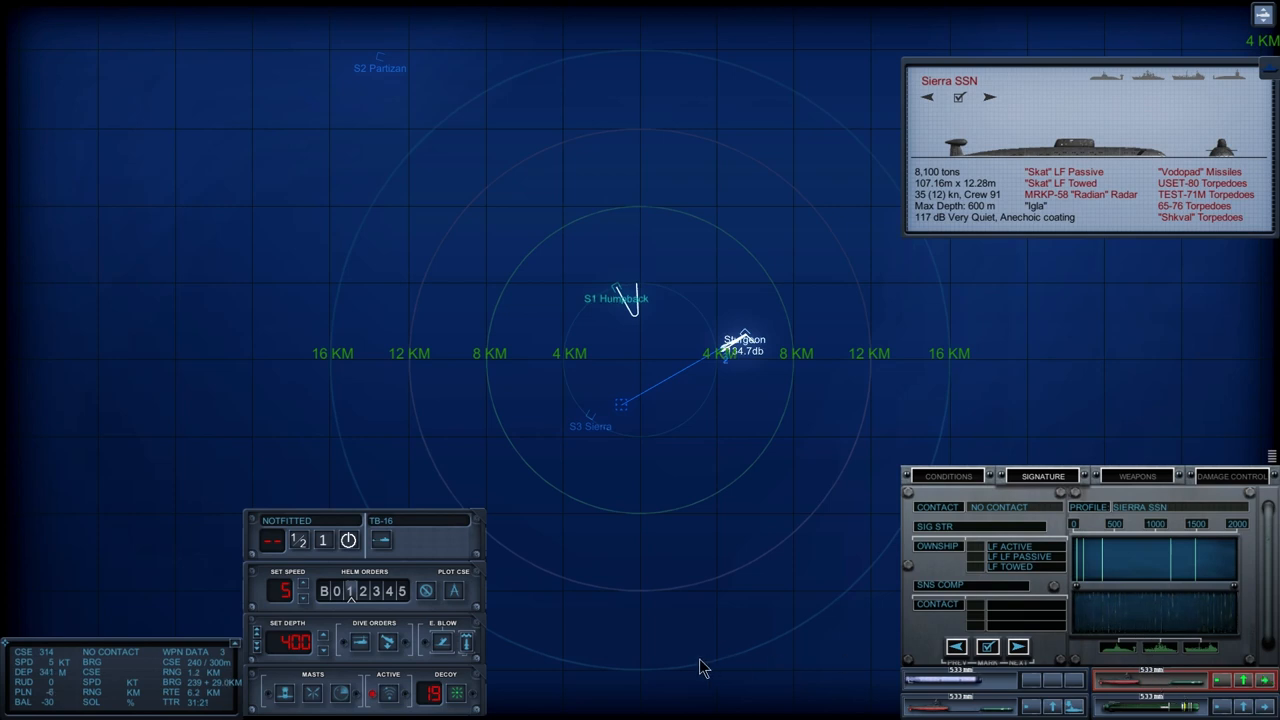
- Show USS Parche's surrounding water-conditions depth profile
click(946, 476)
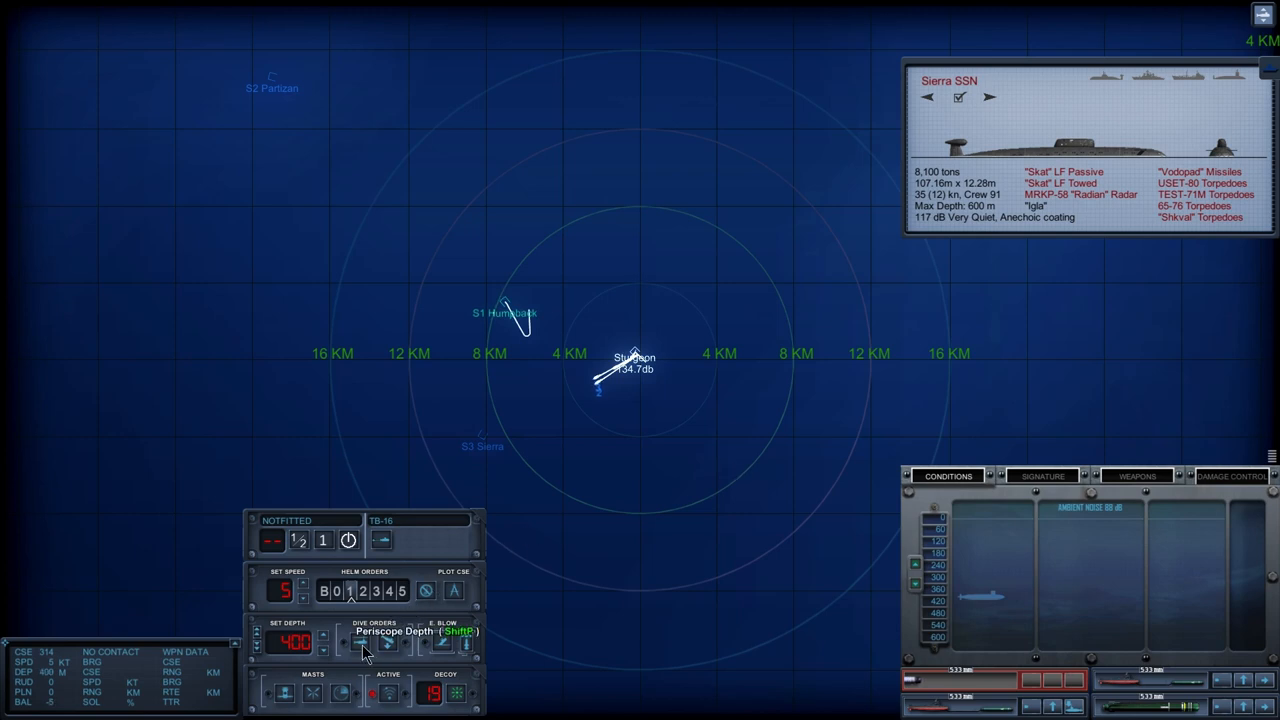
- Order USS Parche up to periscope depth of 14 m
click(386, 646)
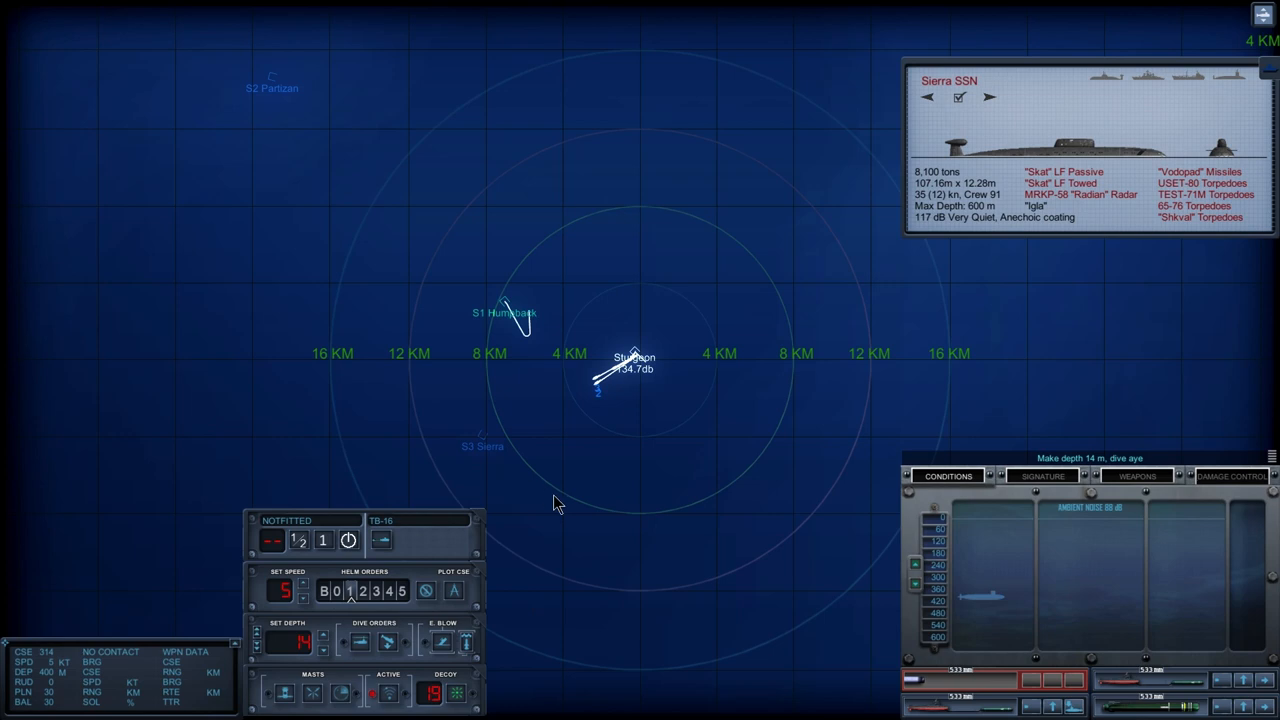
mouse_move(596, 574)
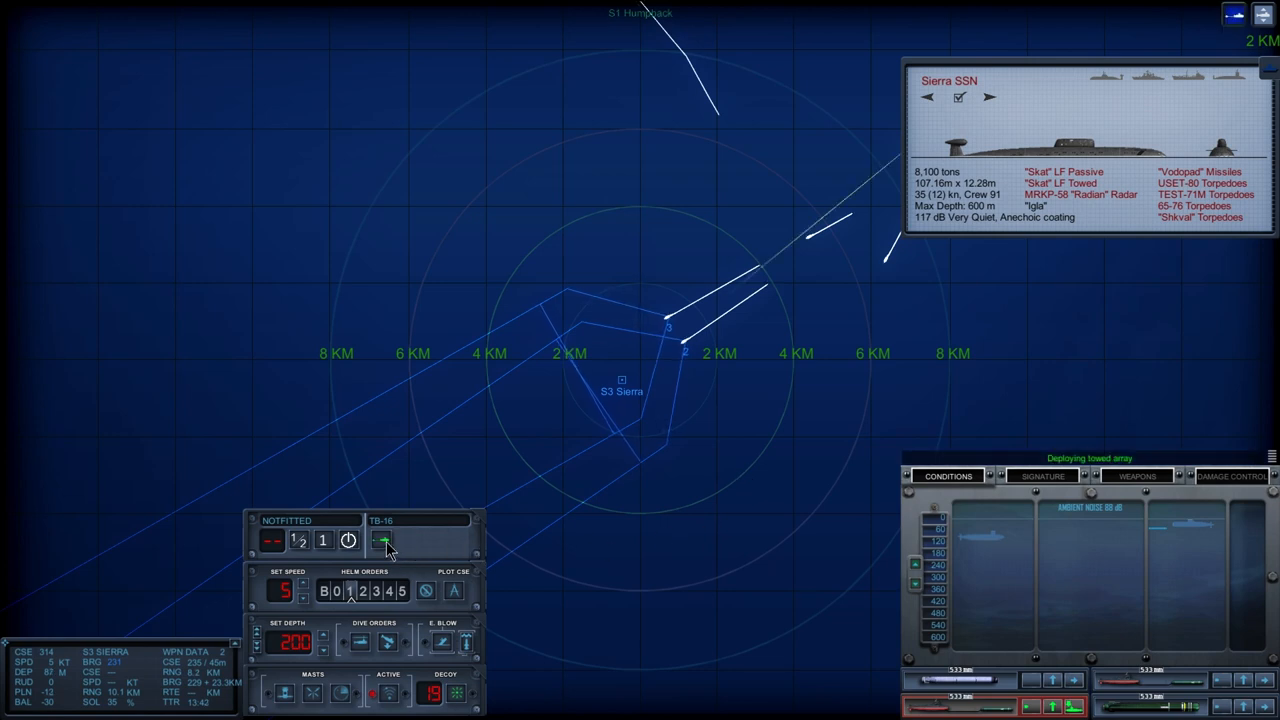
mouse_move(388, 552)
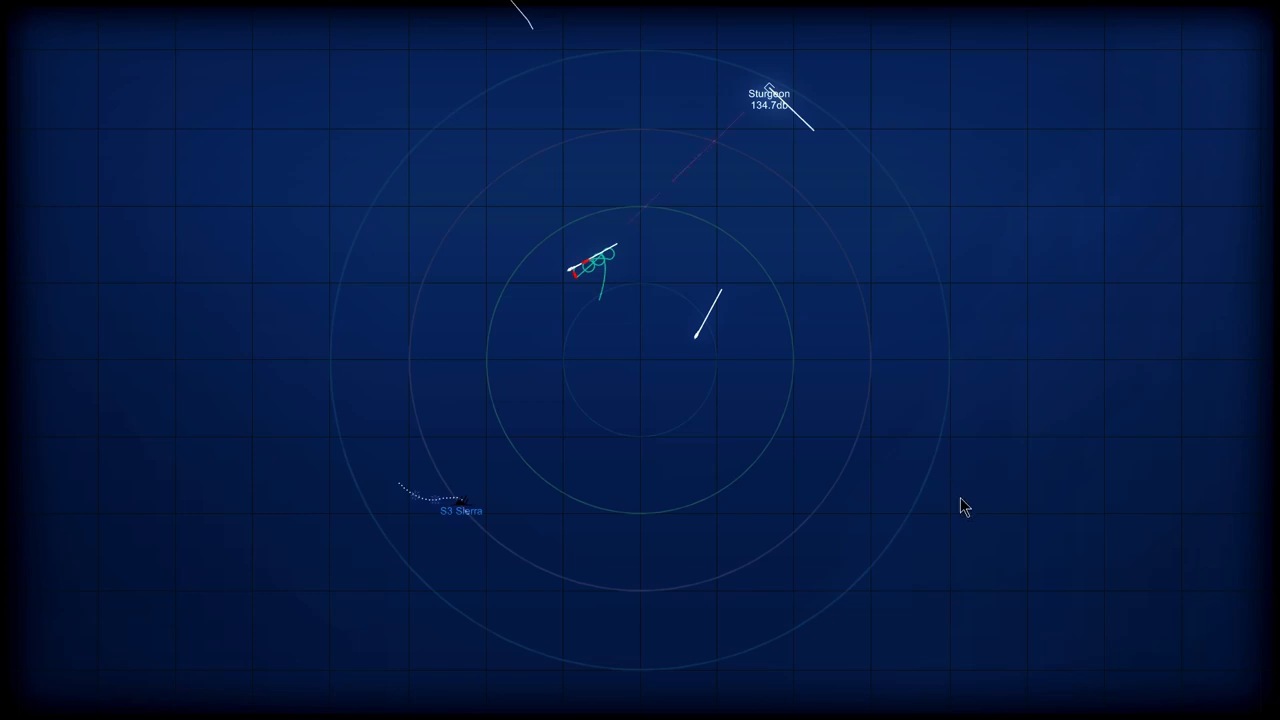
mouse_move(868, 268)
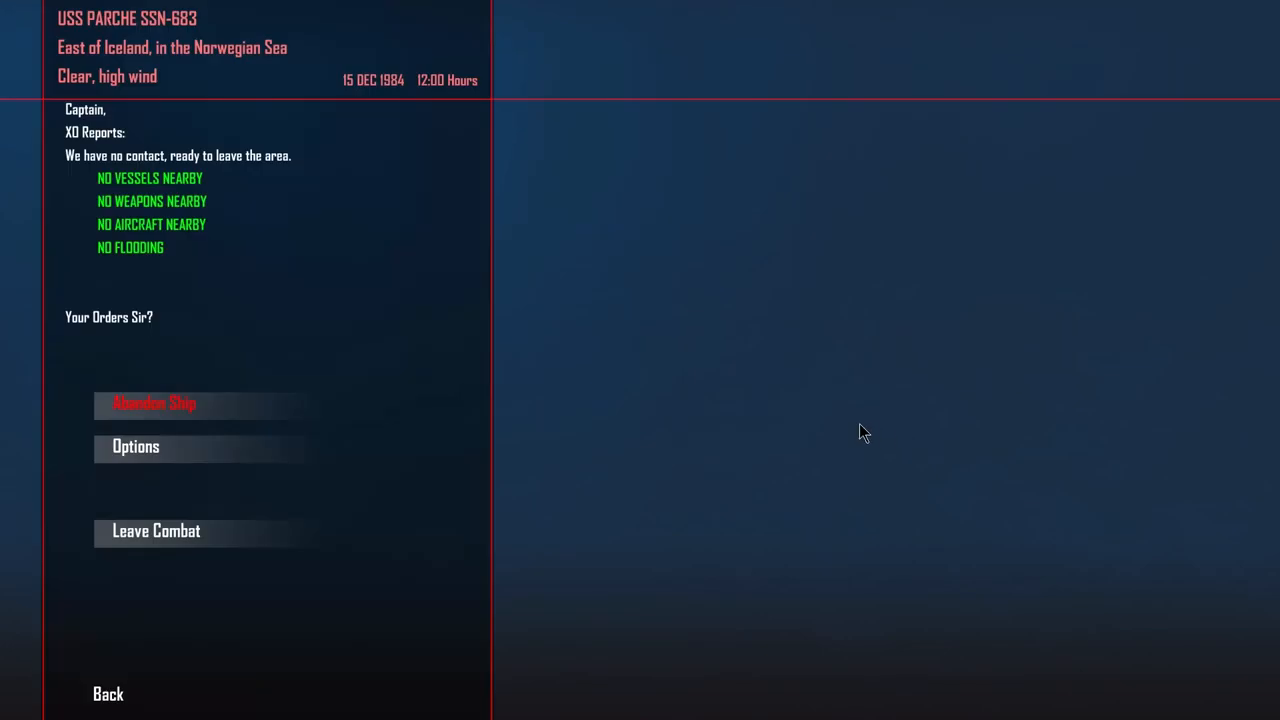
- Leave combat with no contacts remaining, bringing up the after-action report listing the Sierra sunk
click(156, 532)
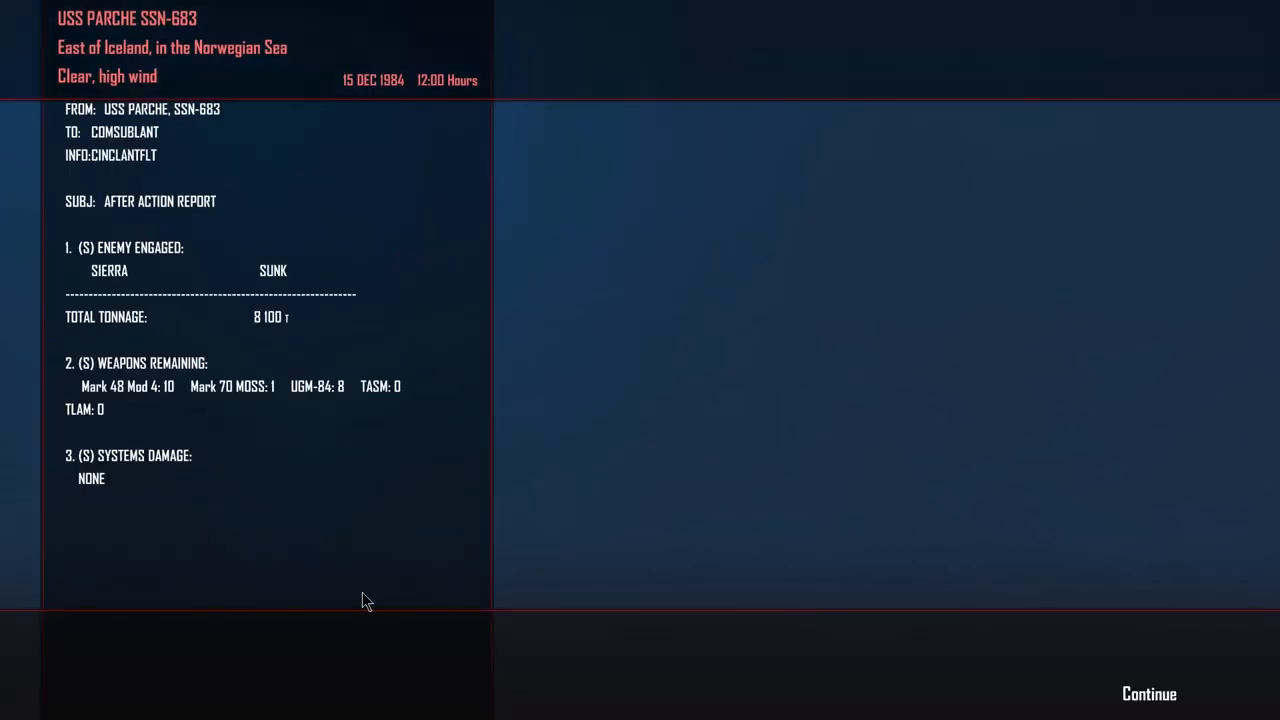